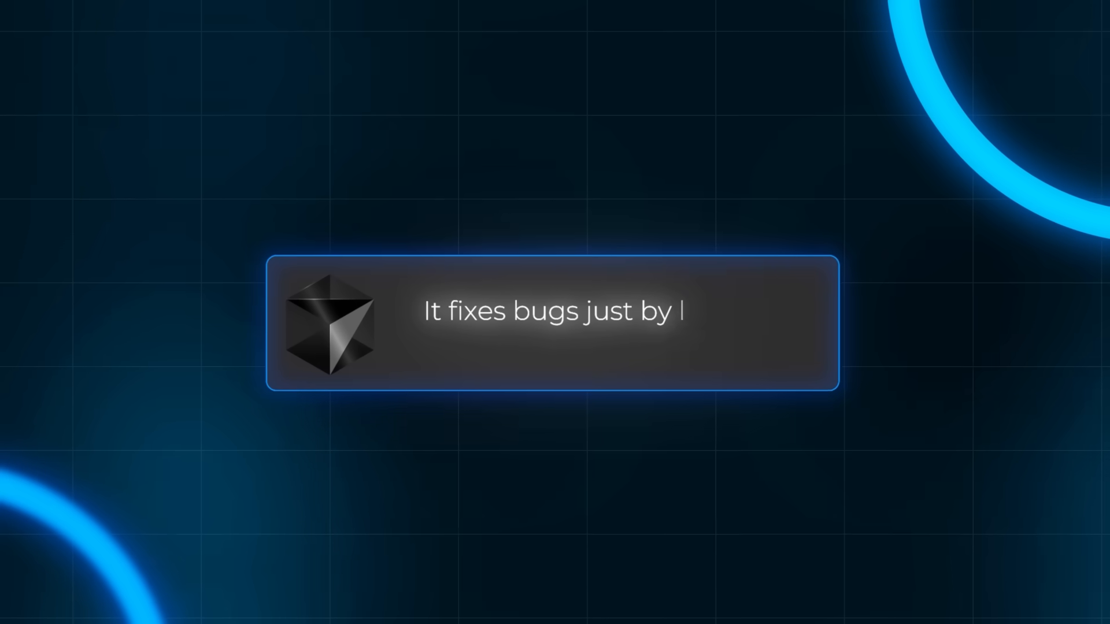
Step: Finish the earlier notes about screenshots and documentation, then start a new agent chat
text(looking at screenshots)
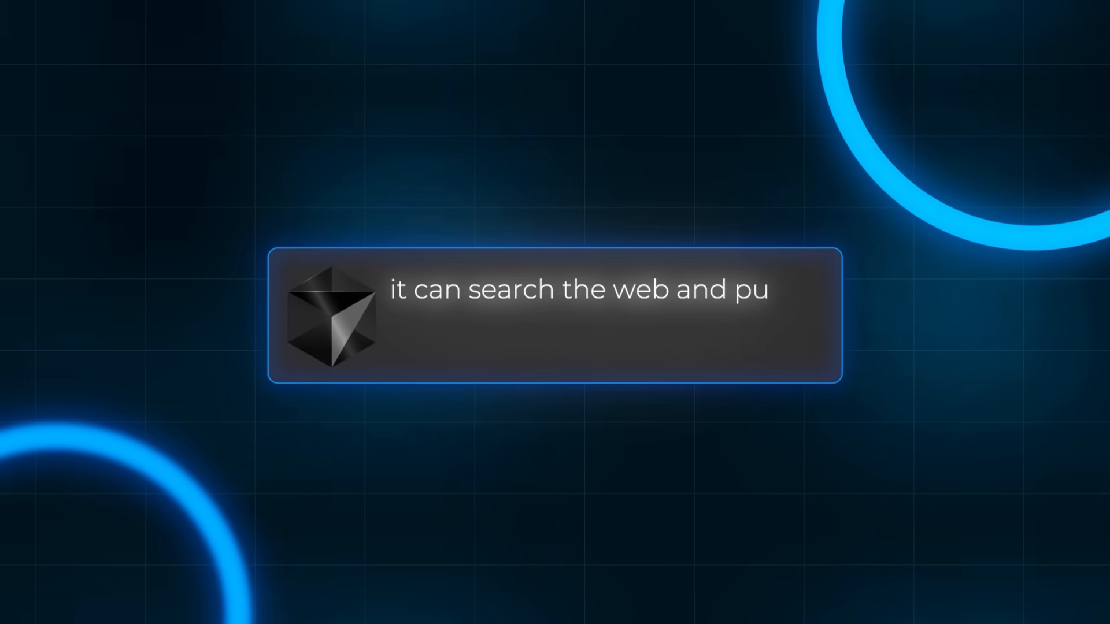
text(ll in documentation to add f)
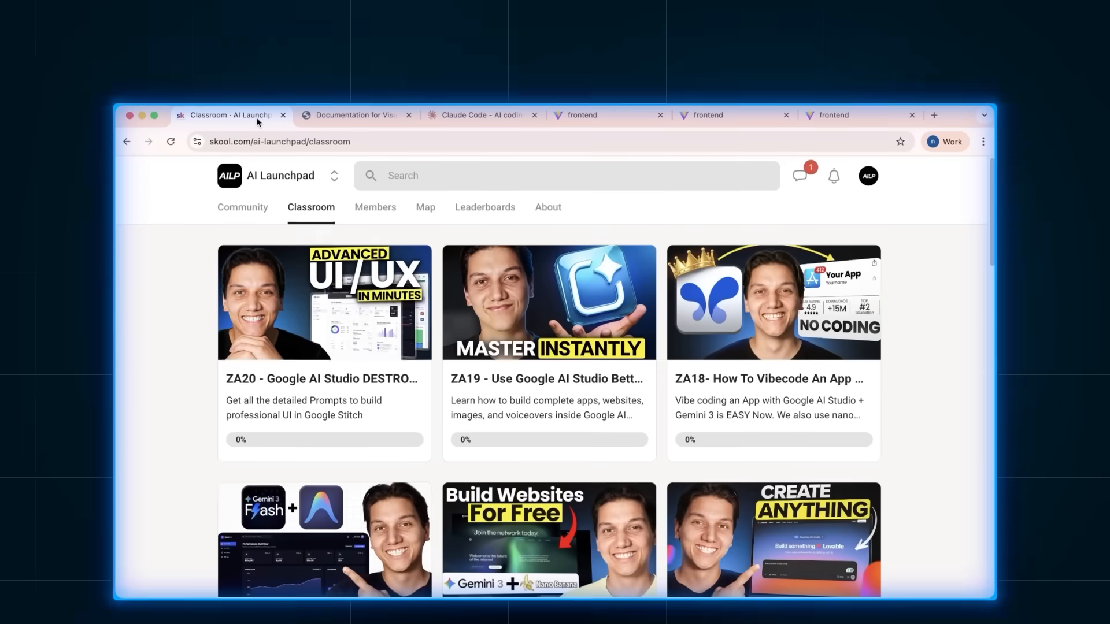
scroll(down, 3)
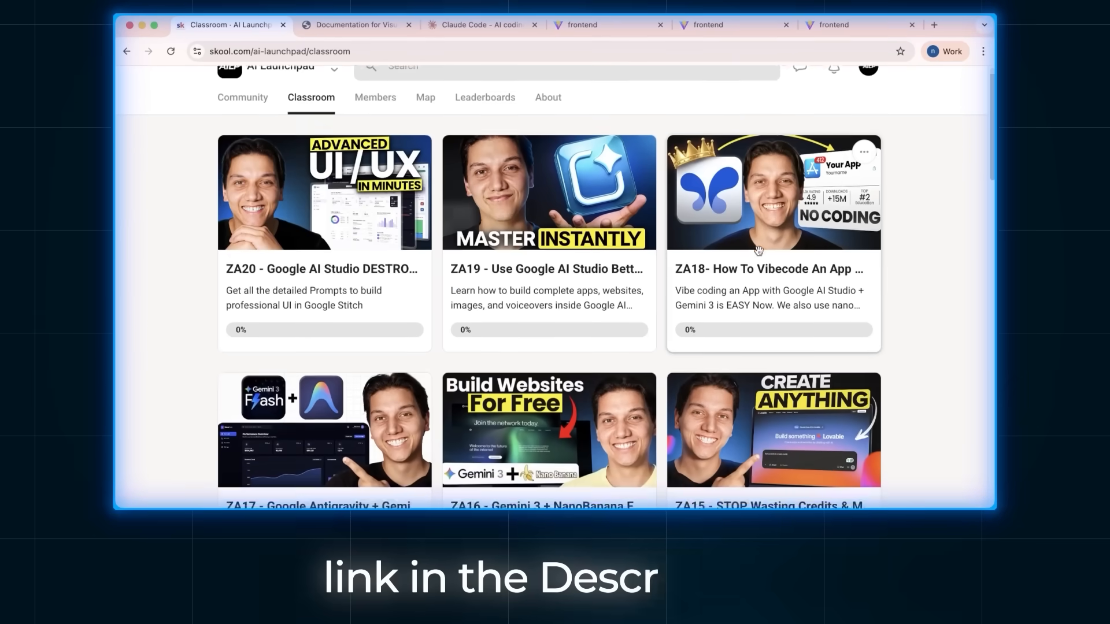
scroll(down, 3)
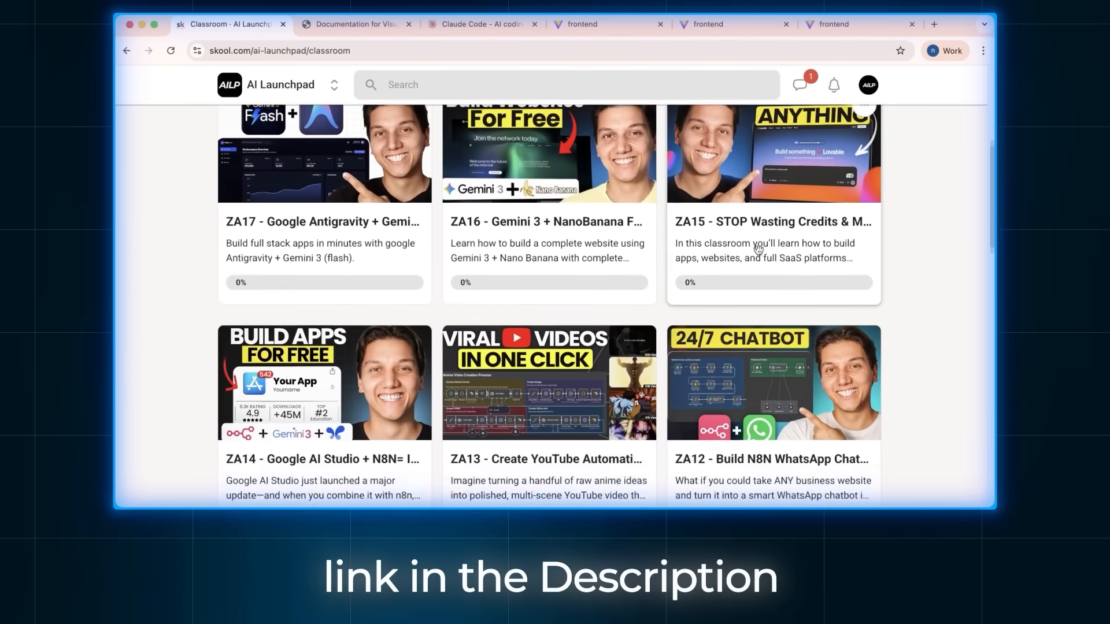
scroll(down, 3)
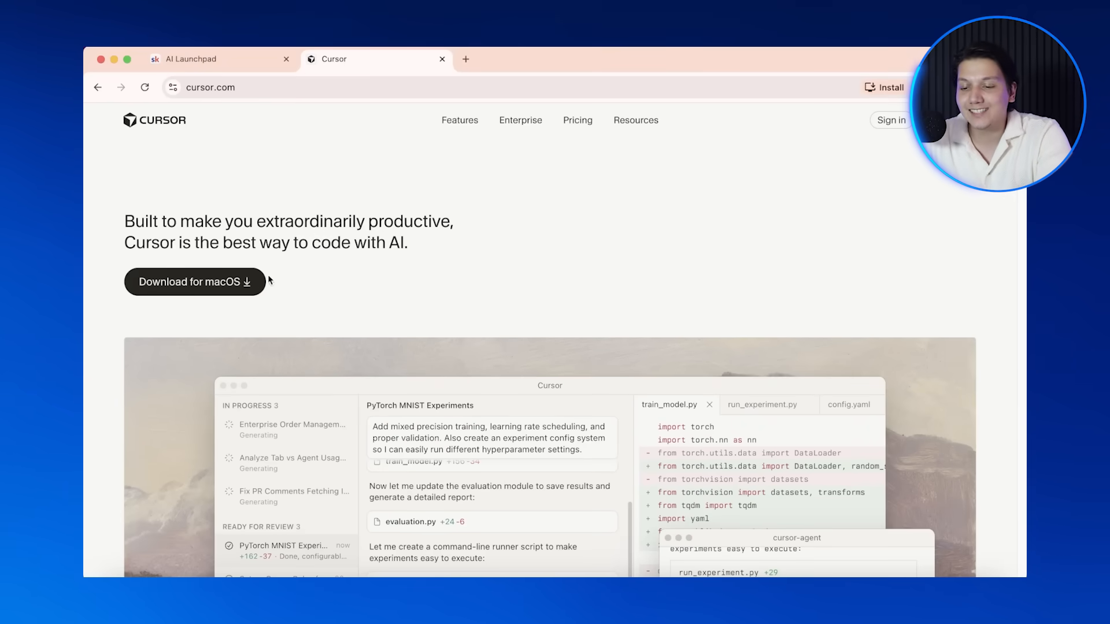
click(194, 282)
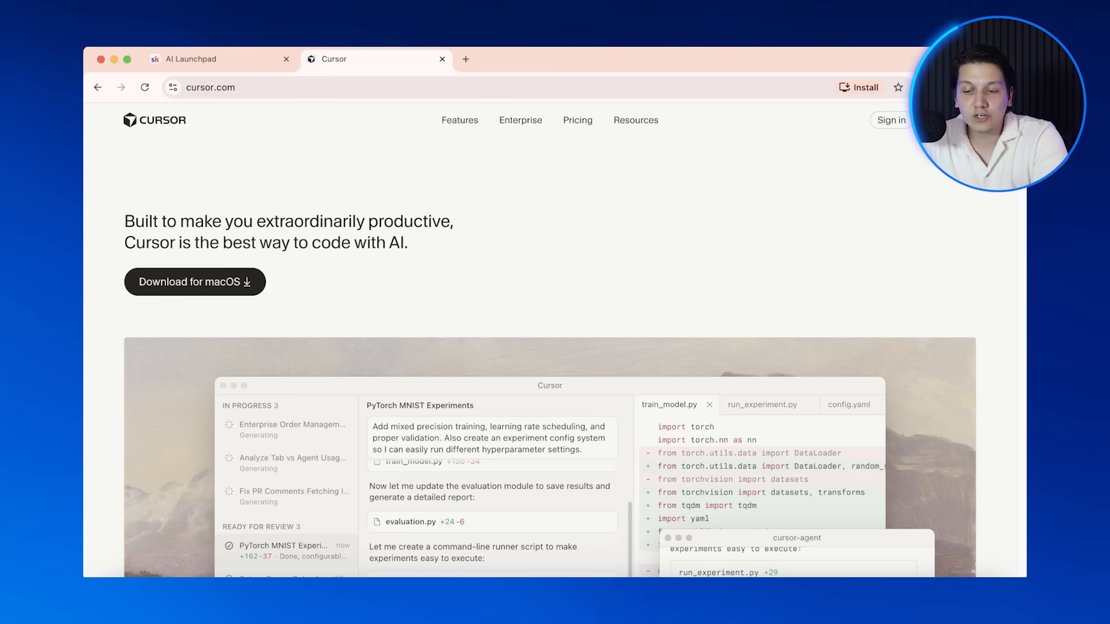
click(859, 87)
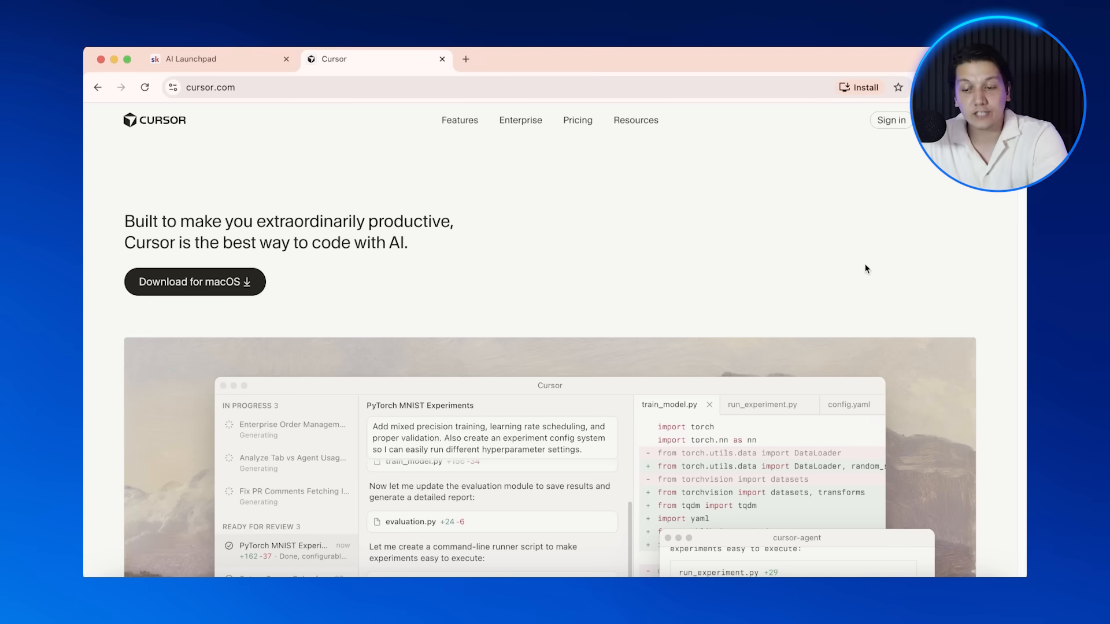
mouse_move(890, 393)
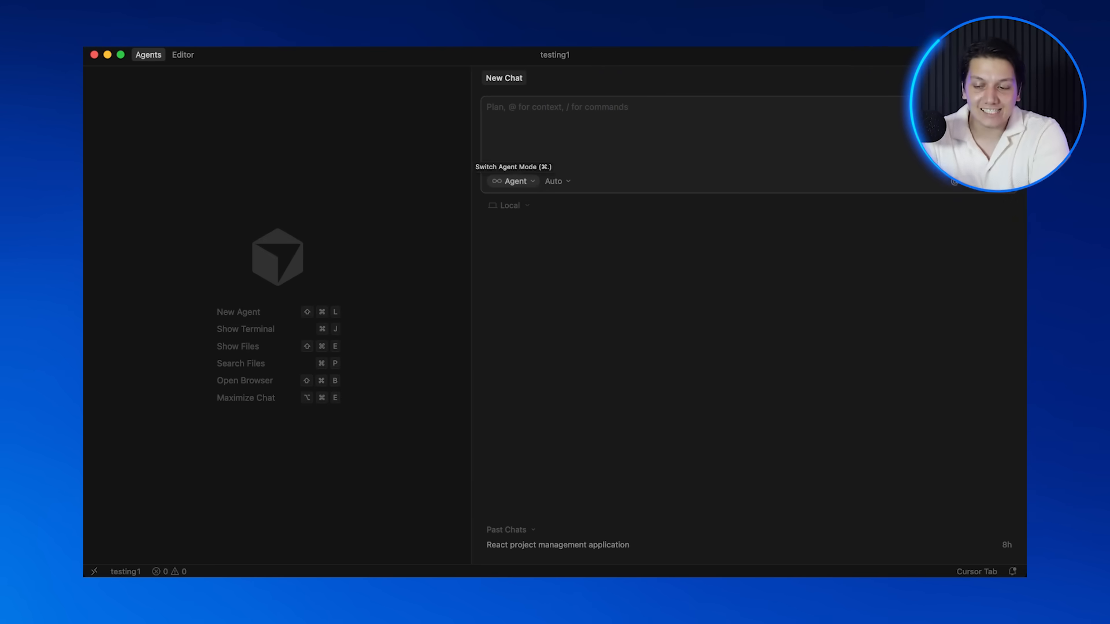
Step: Switch the chat to Plan mode and focus the prompt for the React + Tailwind project management app request
click(515, 181)
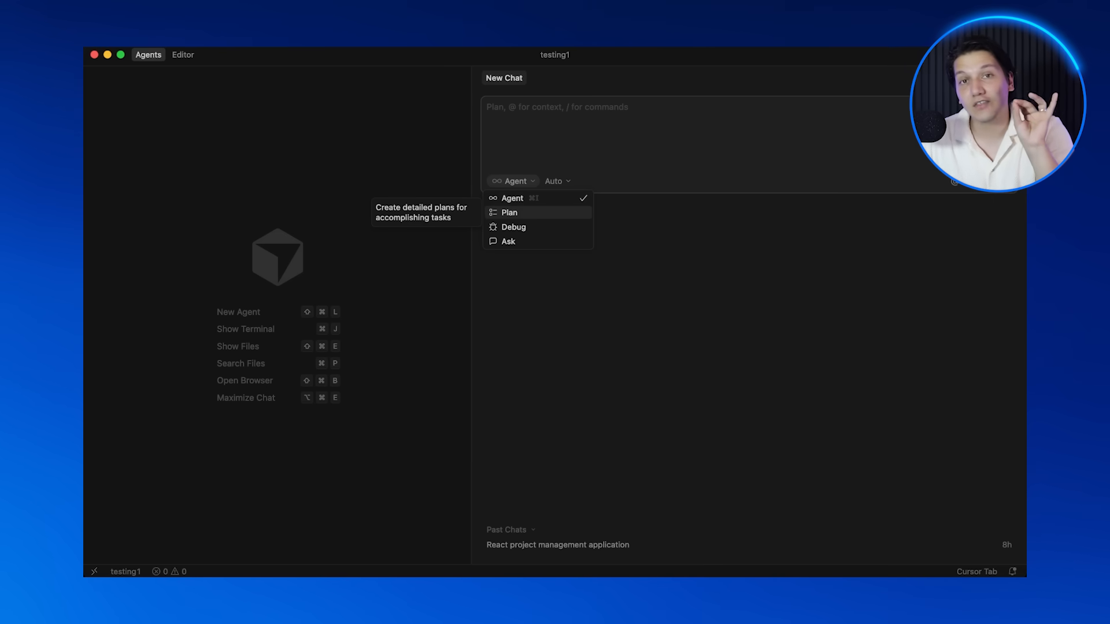
mouse_move(514, 228)
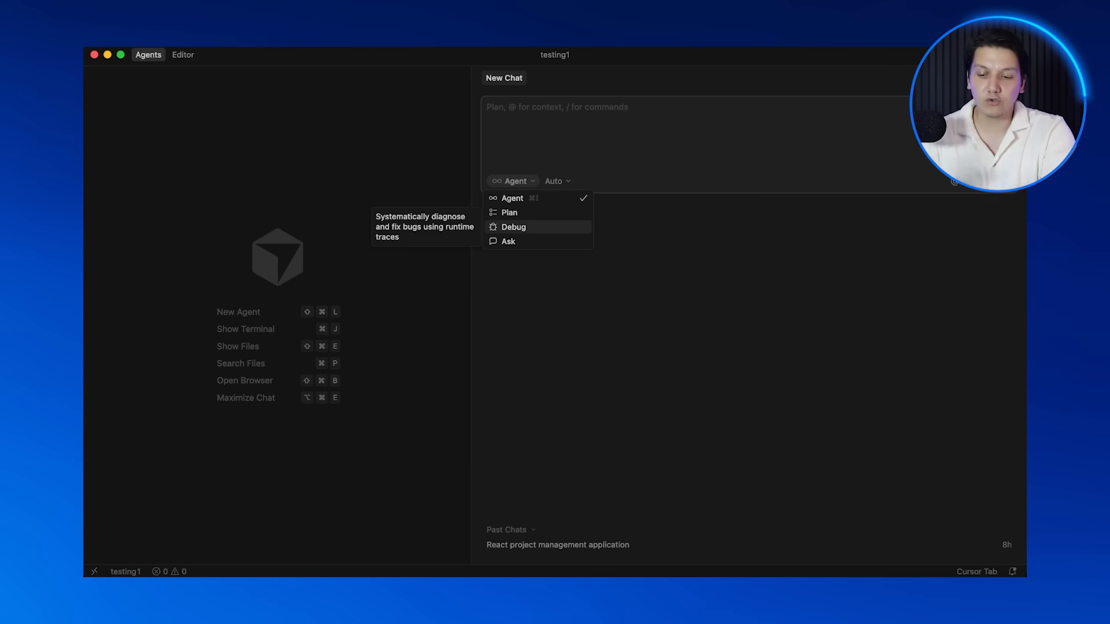
mouse_move(508, 213)
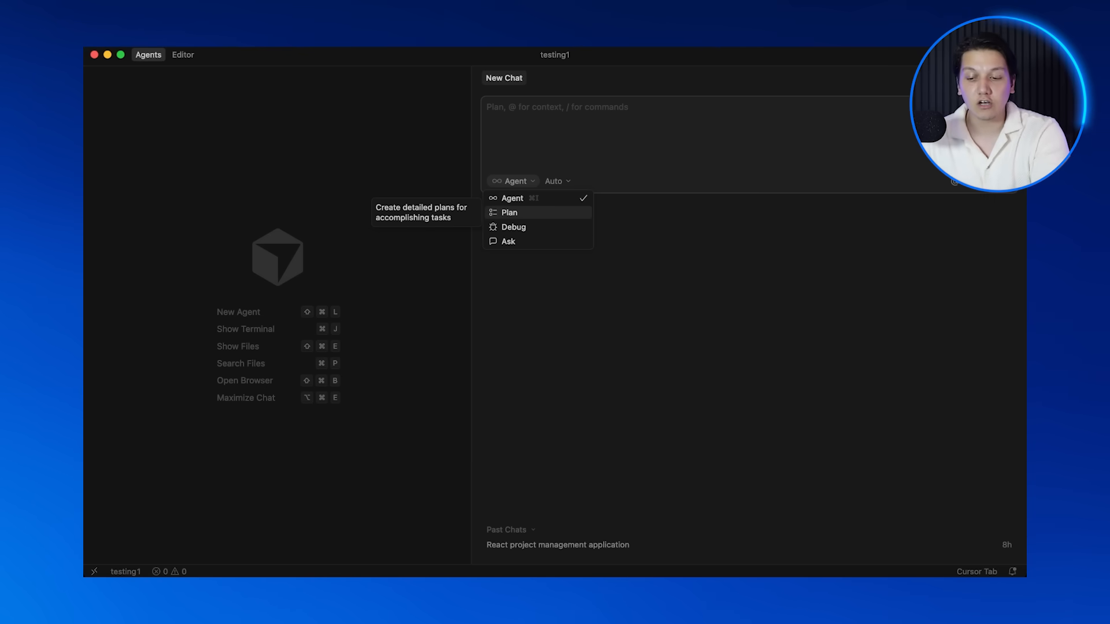
click(509, 213)
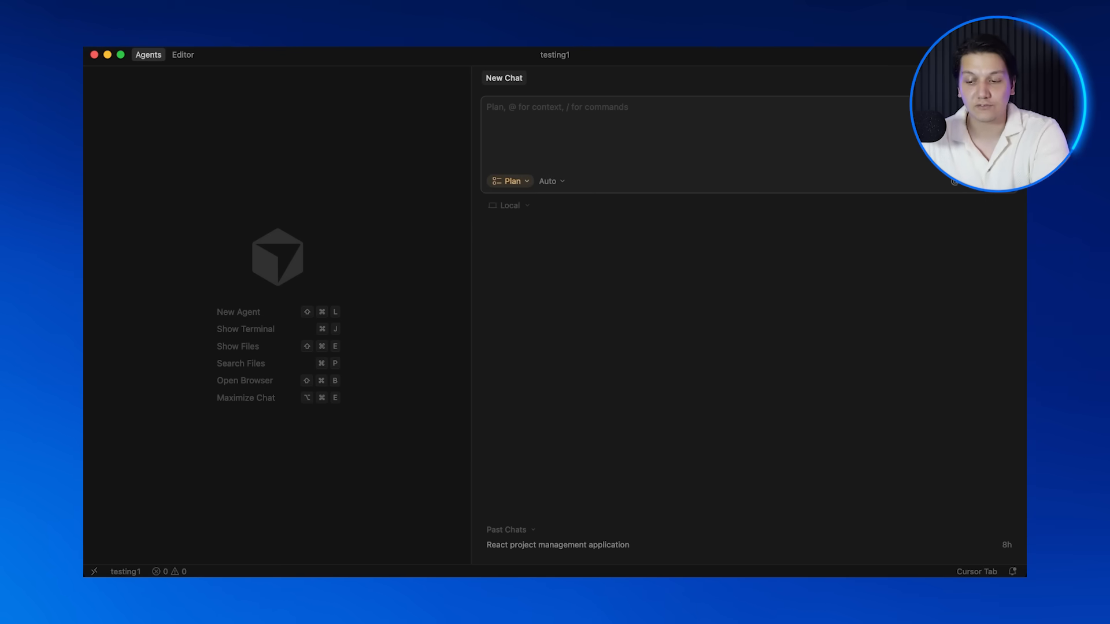
click(551, 182)
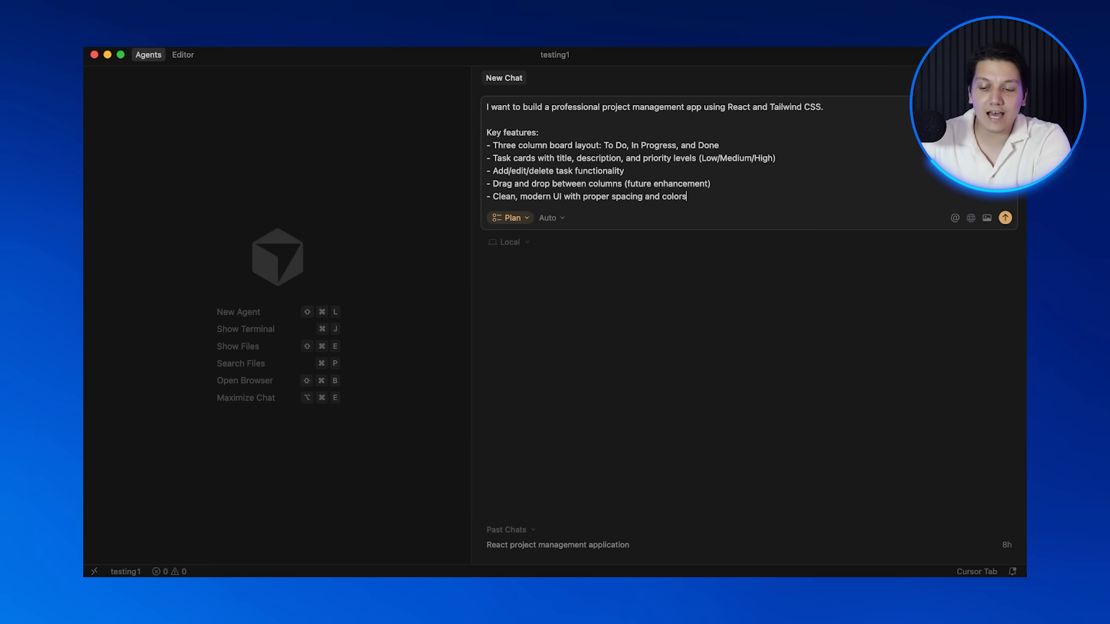
Step: Send the project management app request so the agent produces a Project Management Board App plan
click(1004, 217)
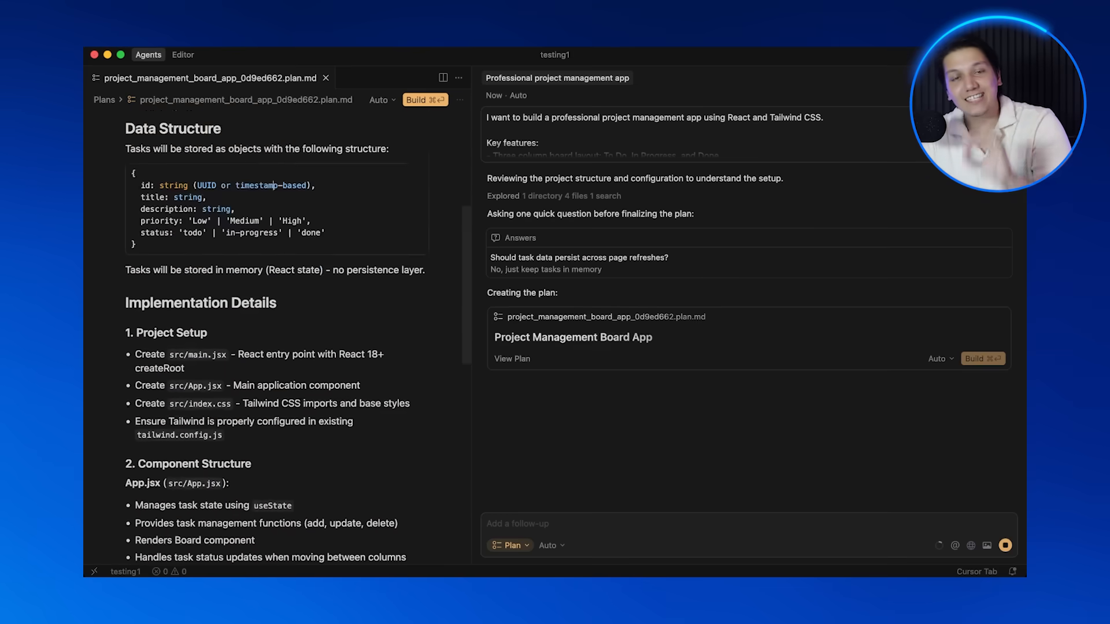
Step: Scroll through the generated plan document to review its sections and 8 to-dos
scroll(down, 3)
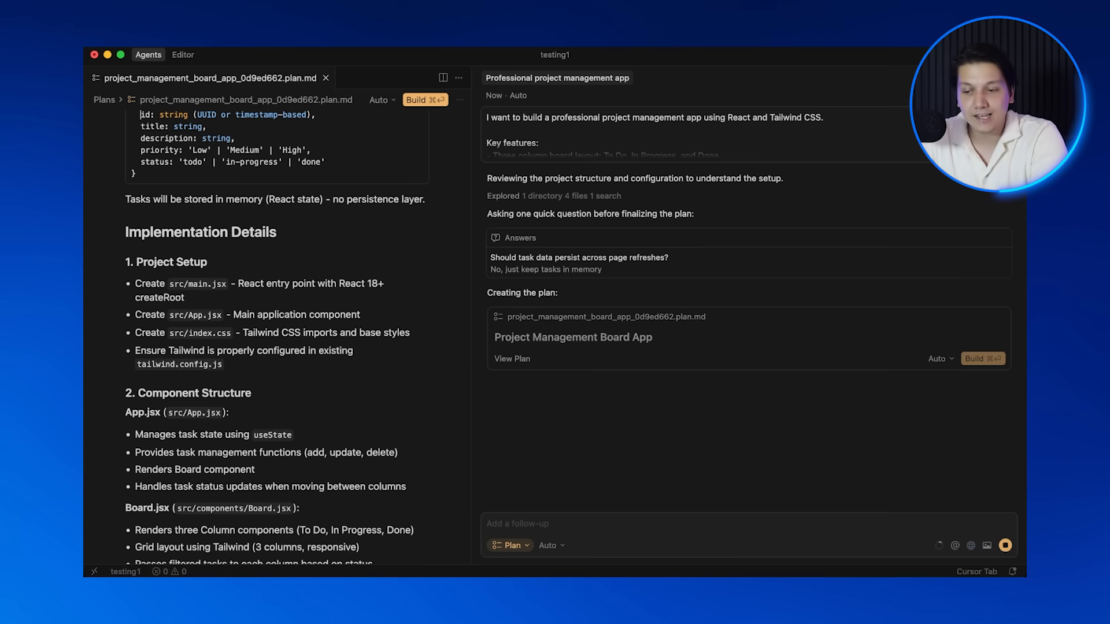
scroll(down, 3)
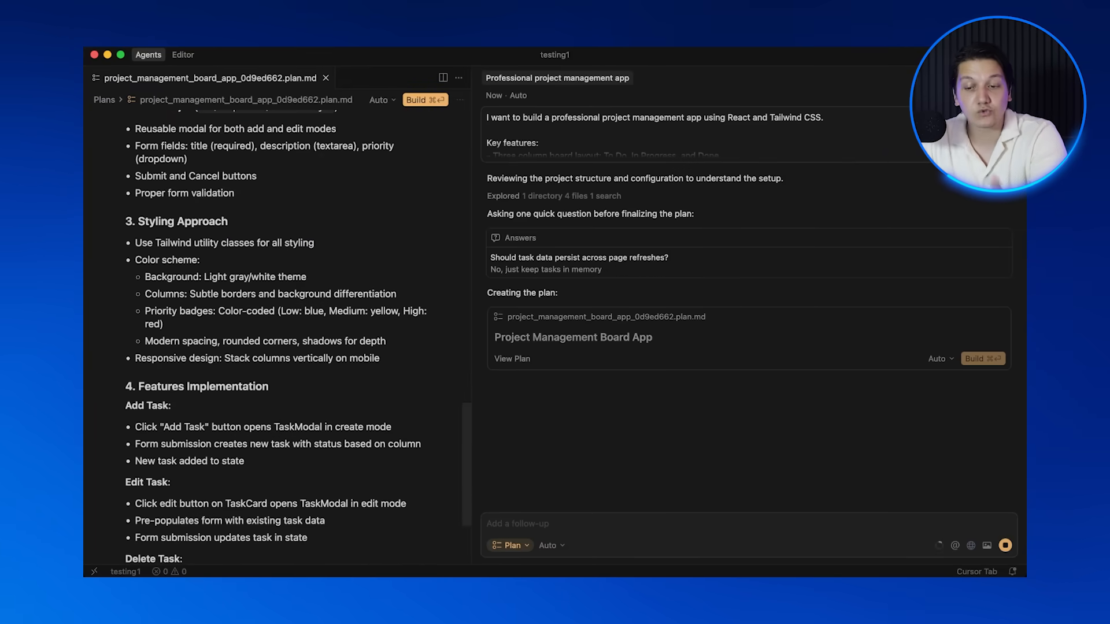
scroll(down, 3)
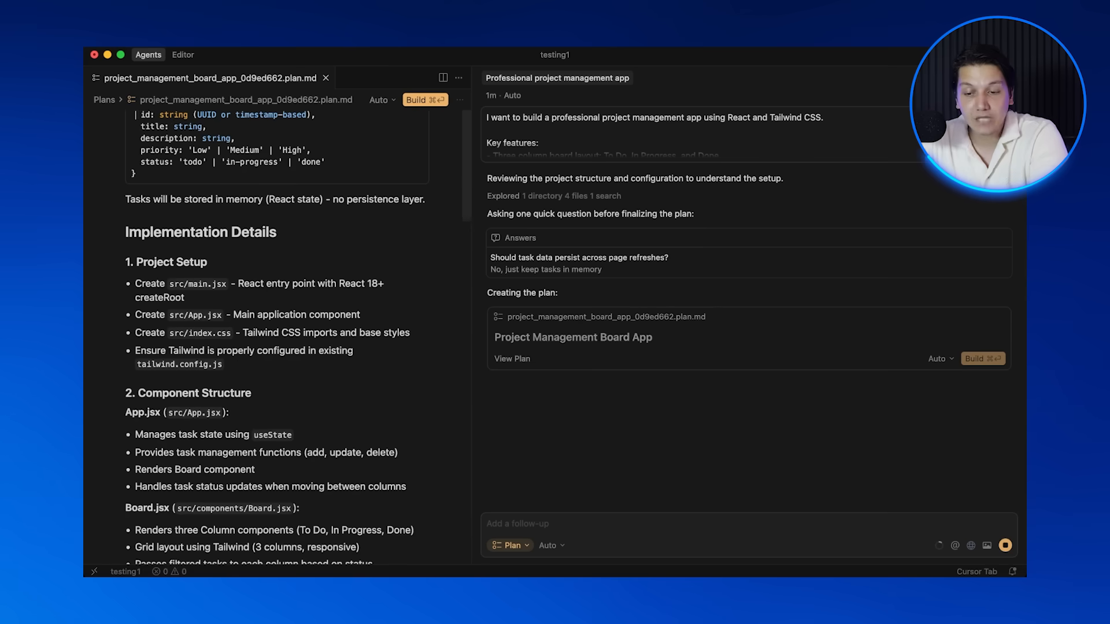
scroll(down, 3)
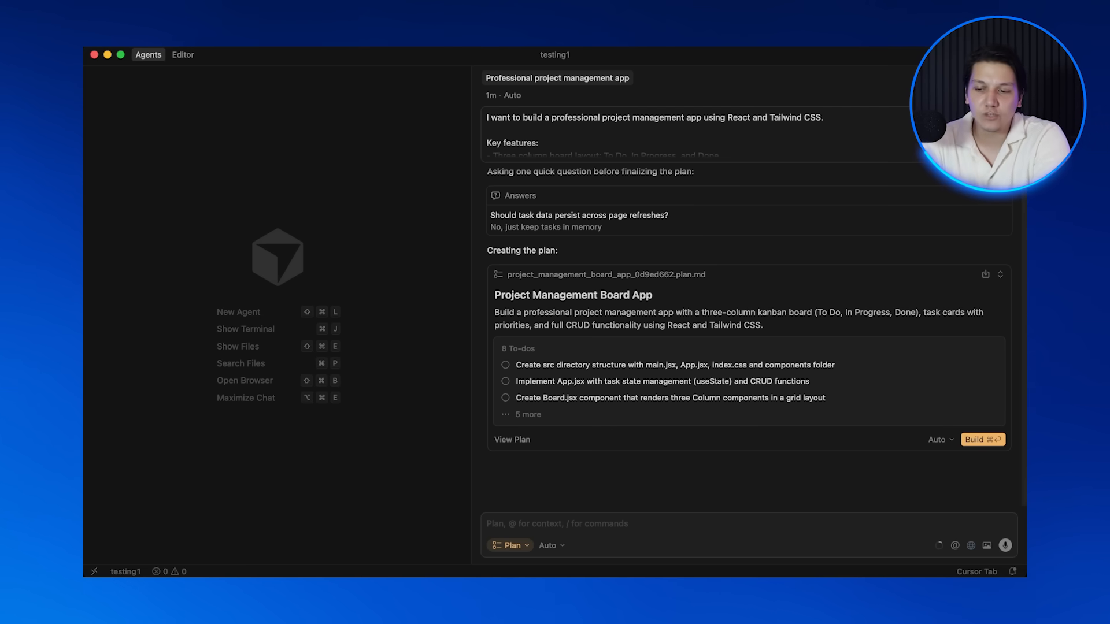
Step: Send the build request for App, Board, Column, TaskCard and TaskForm components with sample tasks and Tailwind styling
click(509, 544)
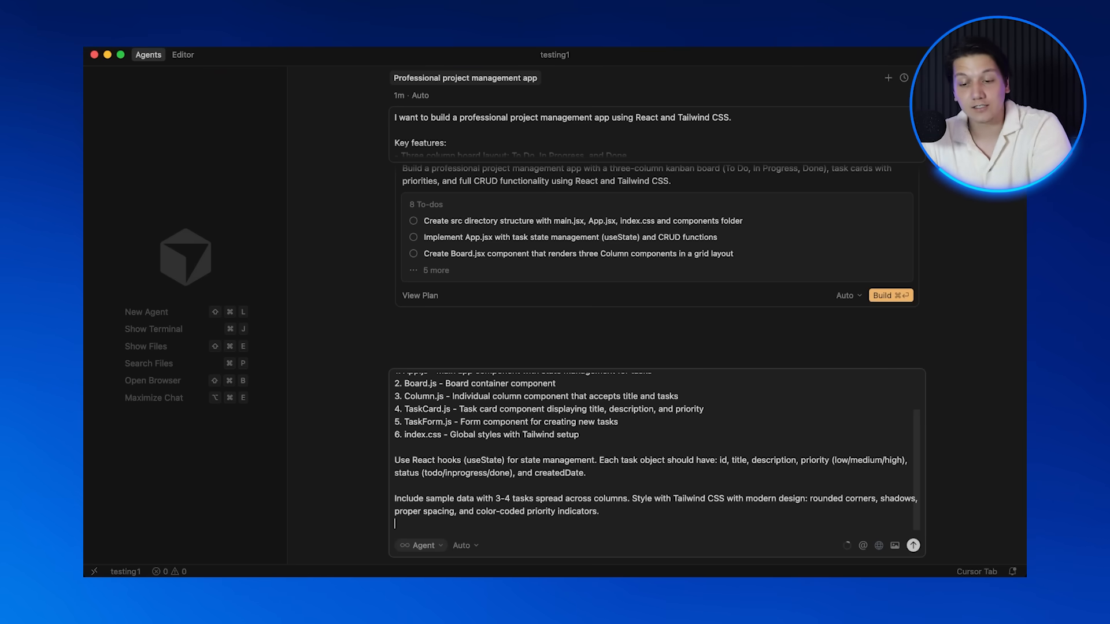
click(892, 295)
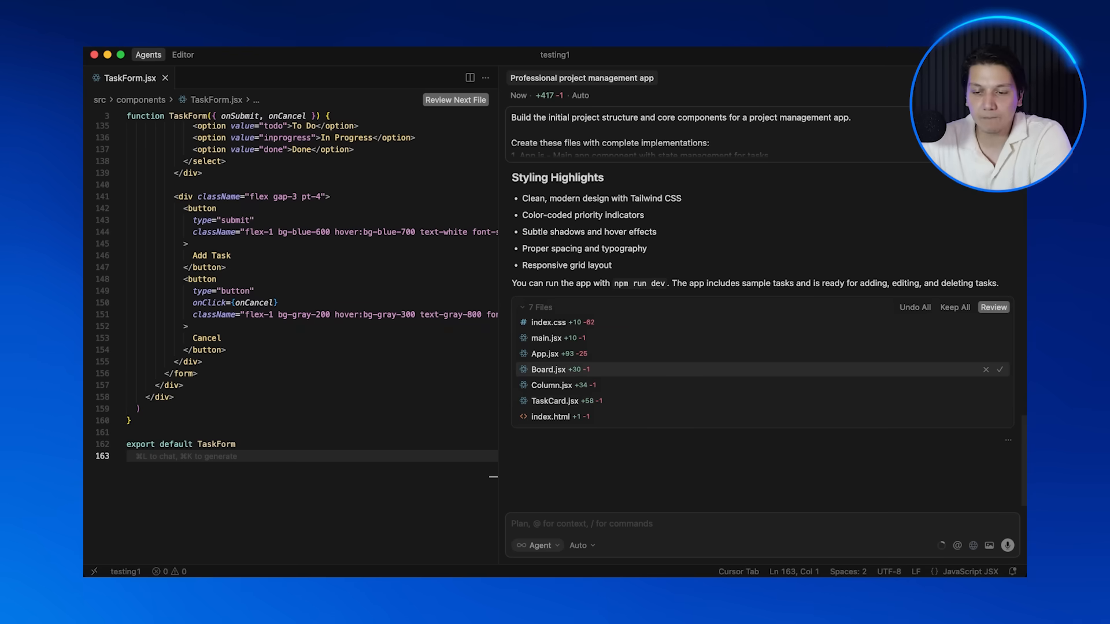
Step: Accept the agent's changes to Board.jsx, both App.jsx hunks and index.html, moving on to TaskCard.jsx
click(548, 323)
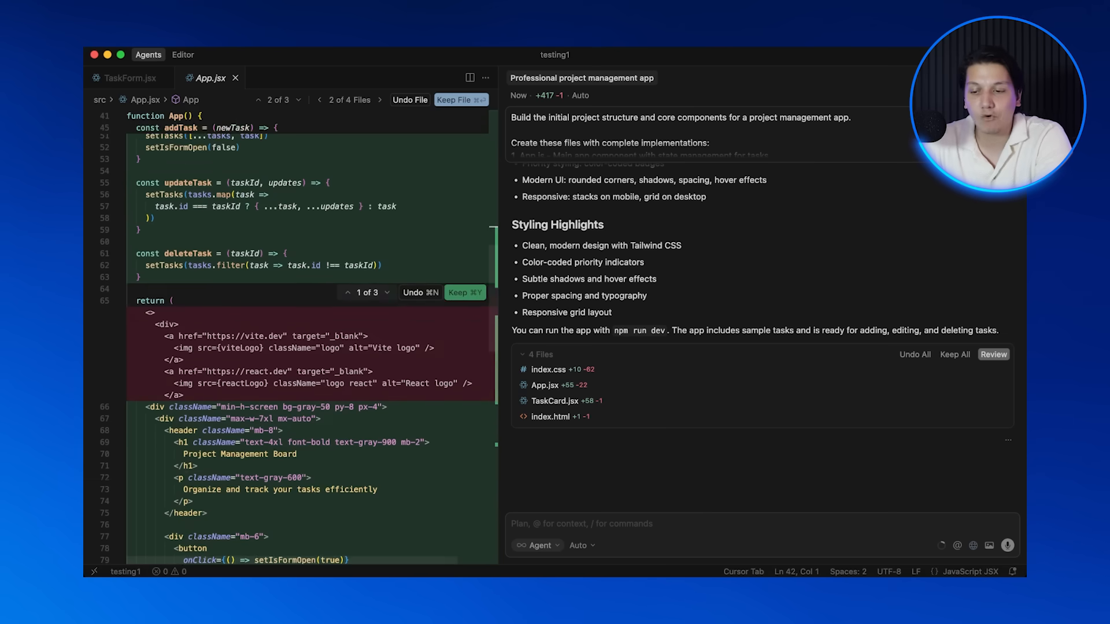
click(465, 292)
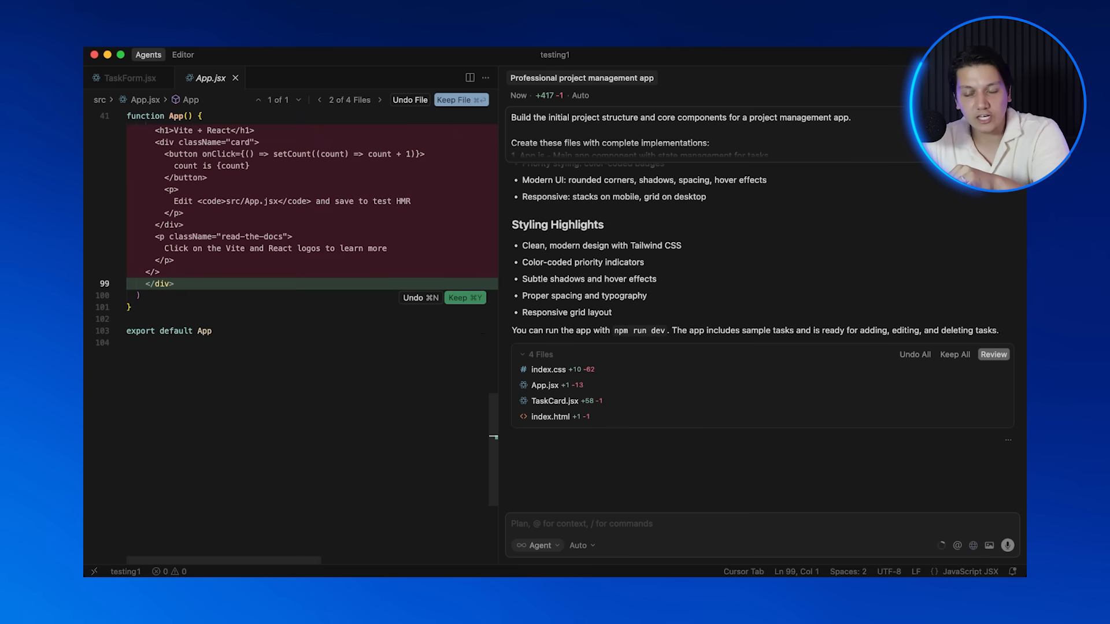
click(462, 100)
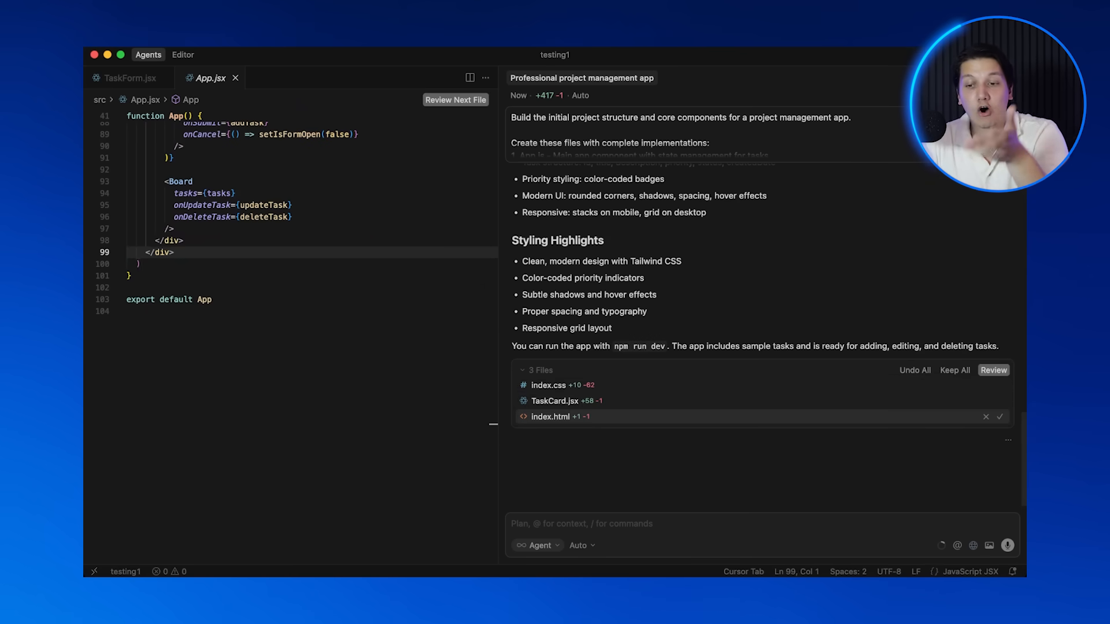
click(550, 416)
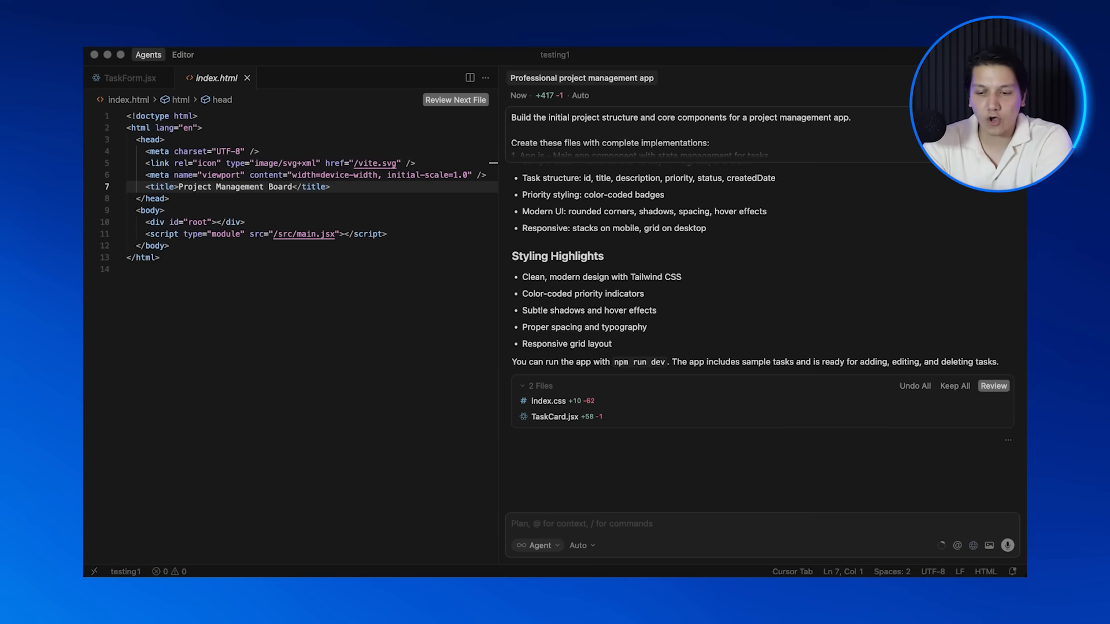
click(538, 545)
text(what does)
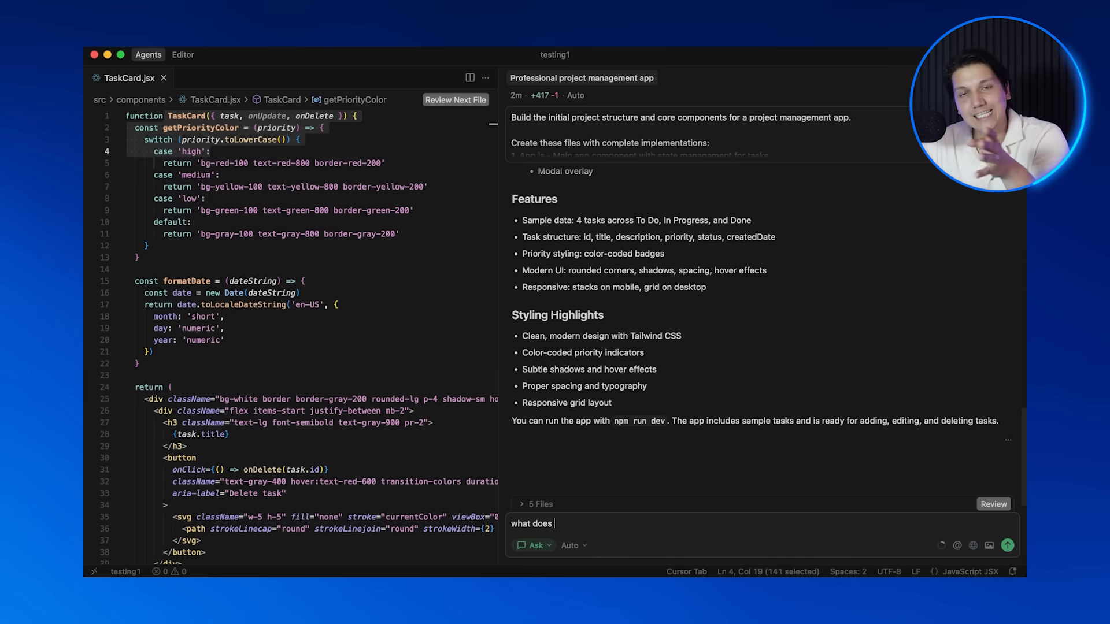
Step: Ask what TaskCard.jsx does, then whether the code follows React best practices and what could be improved
text(TaskCard.jsx do?)
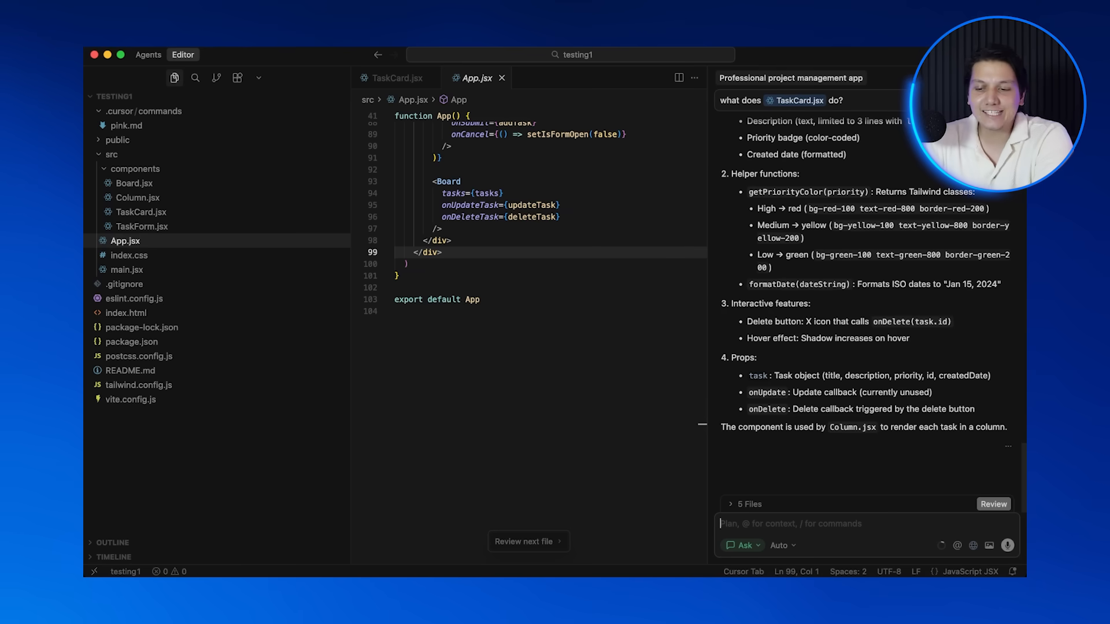
text("Is this following React best practices? What could be improved?)
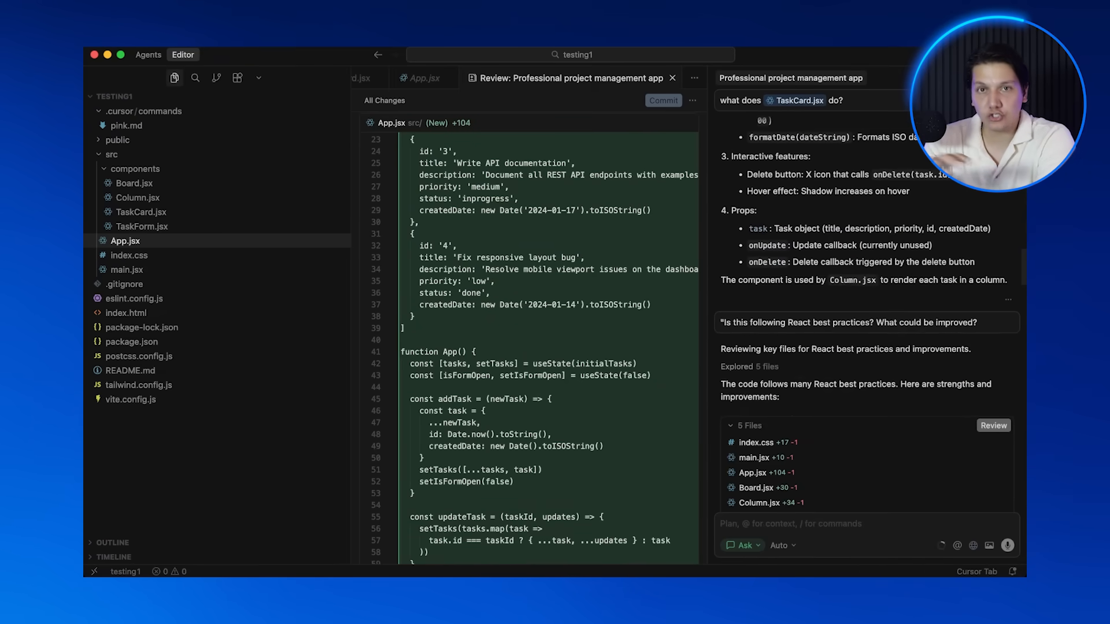
Step: Scroll through the agent's prioritised list of improvements for performance, accessibility and errors
scroll(down, 3)
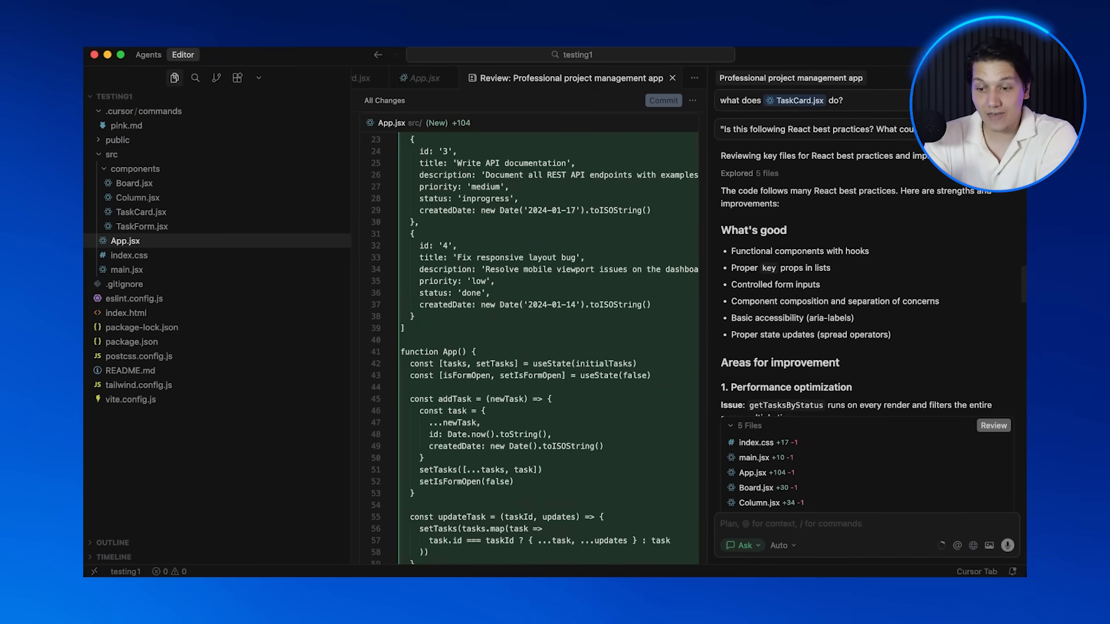
scroll(down, 3)
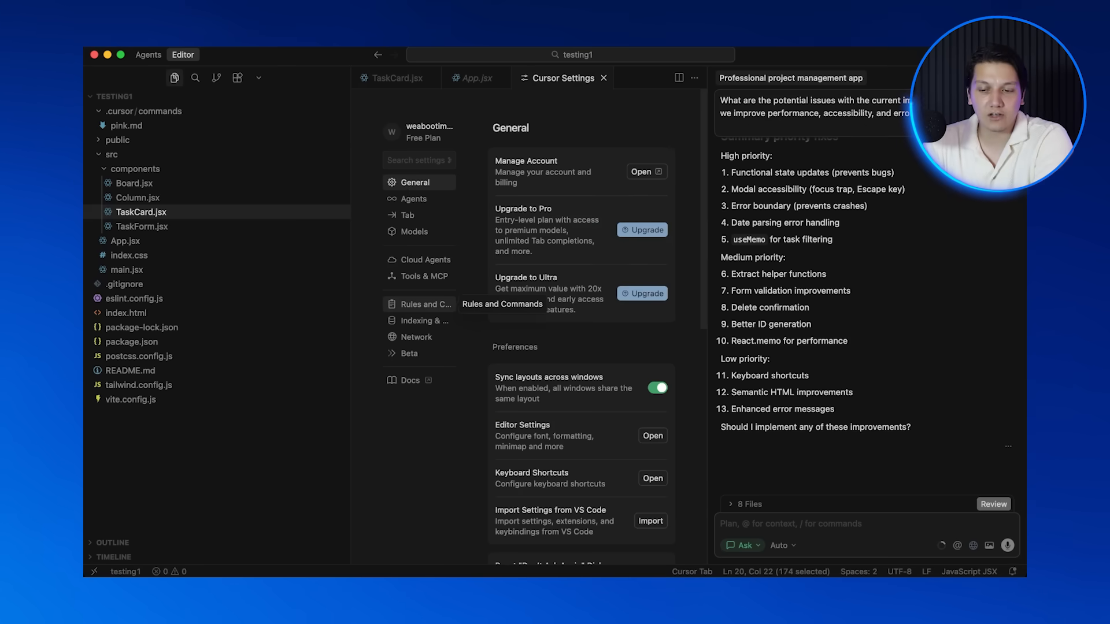
Step: Go to the Rules and Commands settings page and scroll down to the rule list
click(419, 305)
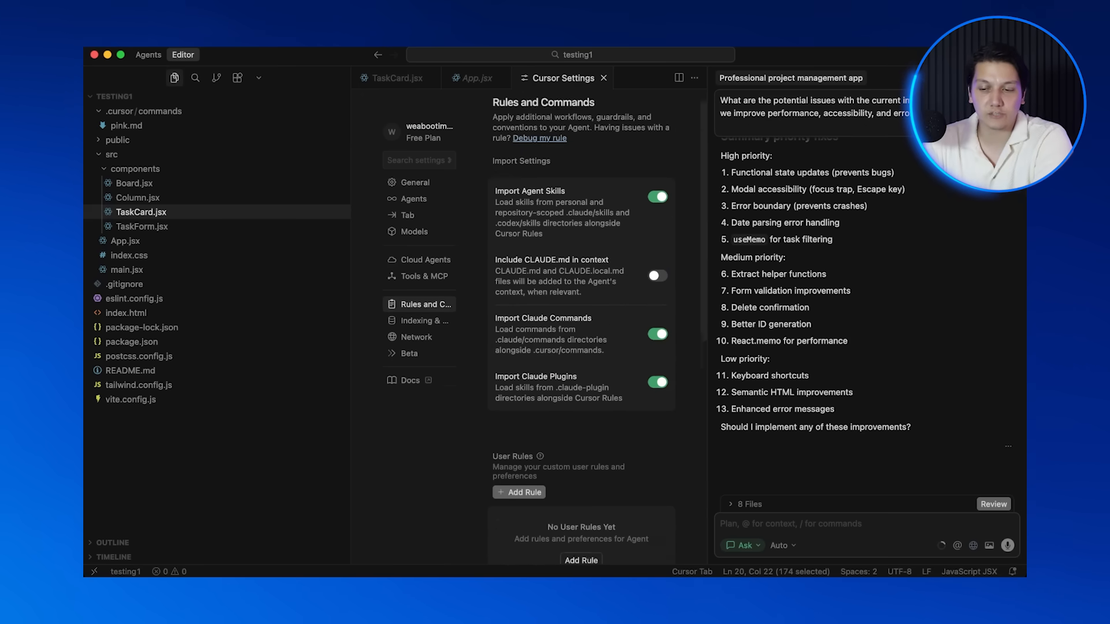
scroll(down, 3)
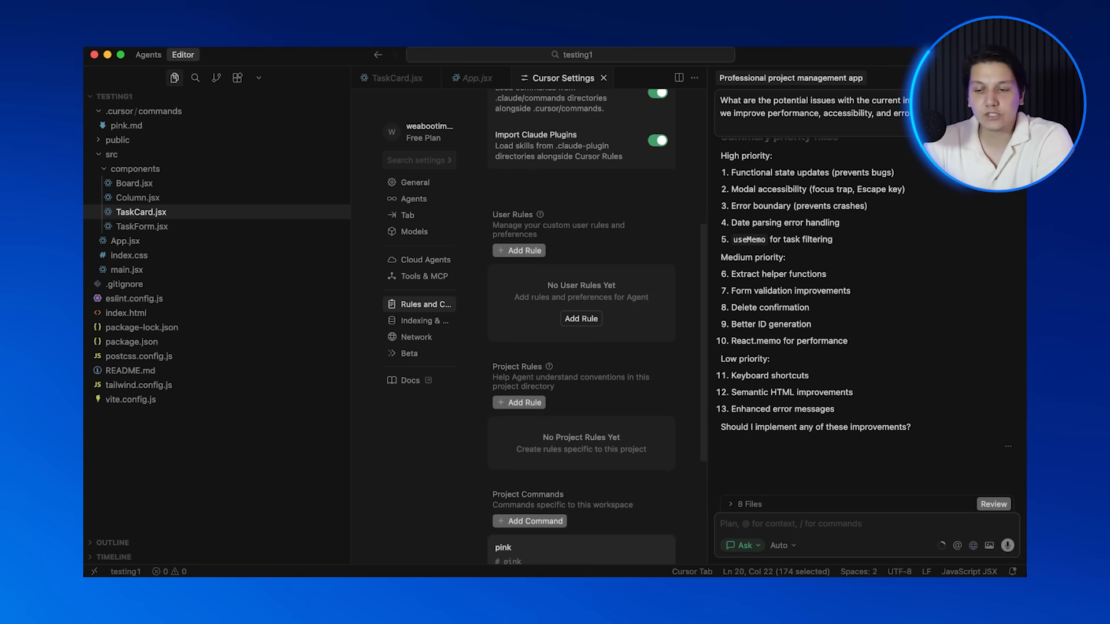
scroll(down, 3)
text(custom)
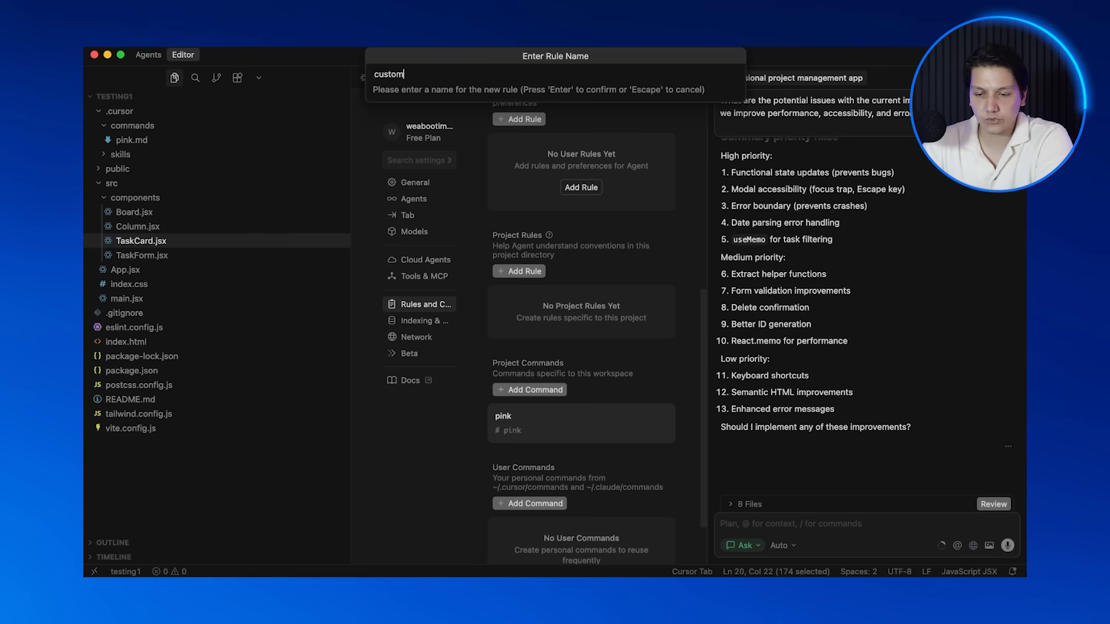
Step: Create the custommode rule and move on to adding a styling rule with React coding guidelines
key(Enter)
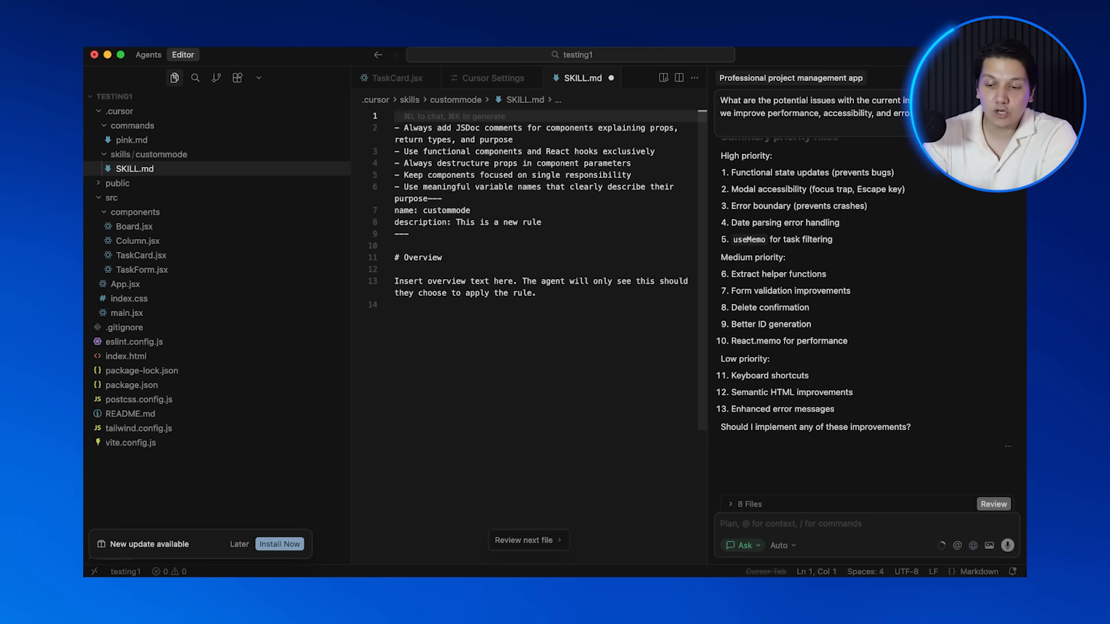
click(535, 293)
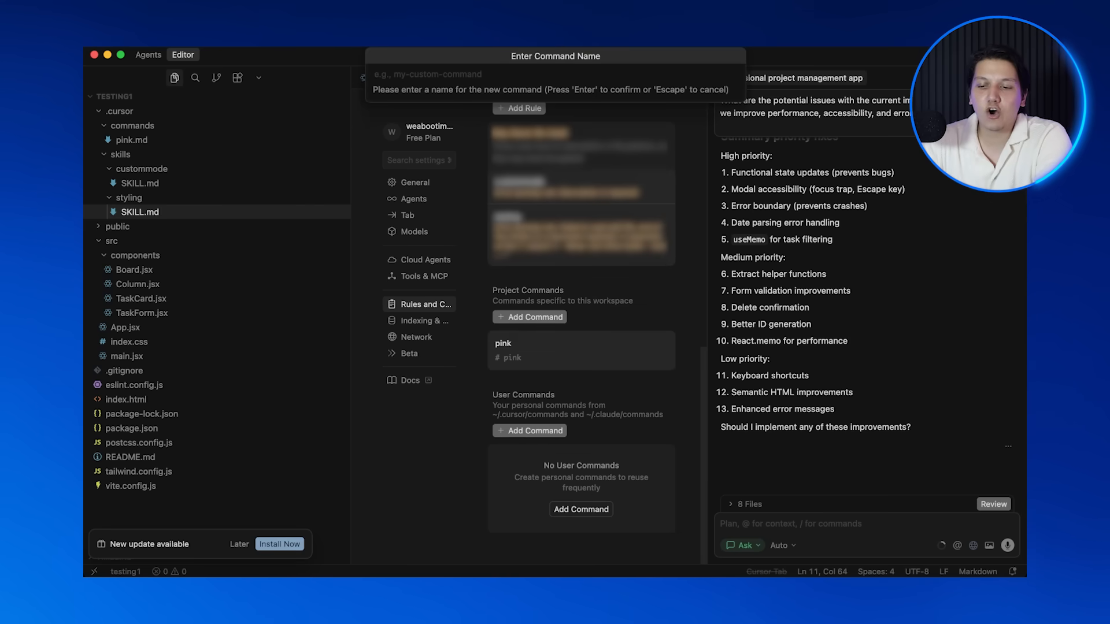
Step: Name the new command reviewrefactor with a thorough code review prompt, then return to Cursor Settings
text(/)
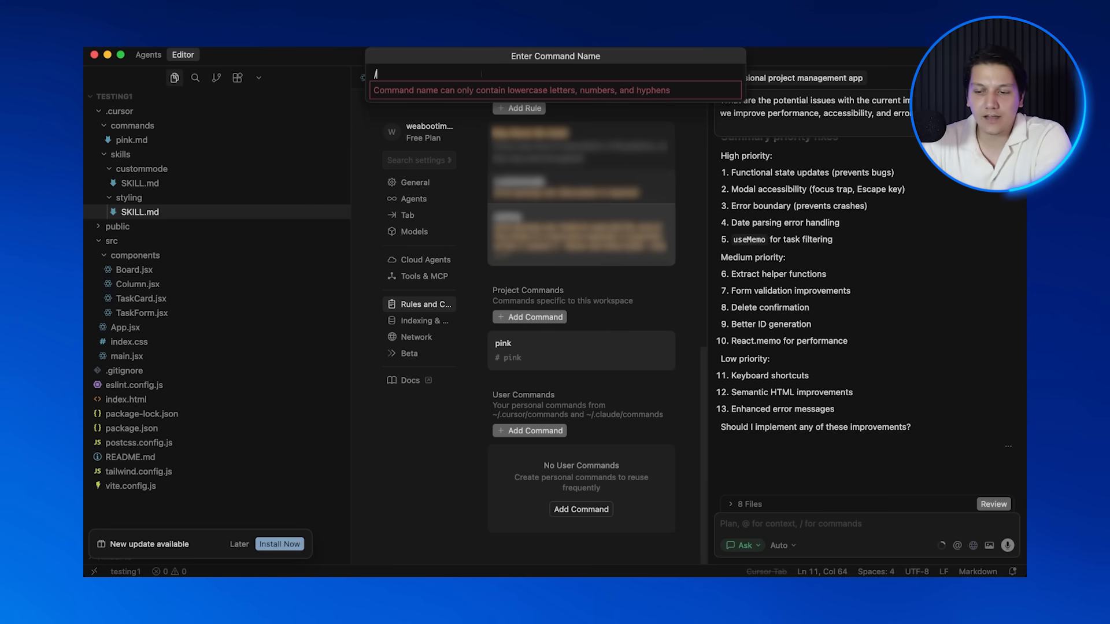
text(revi)
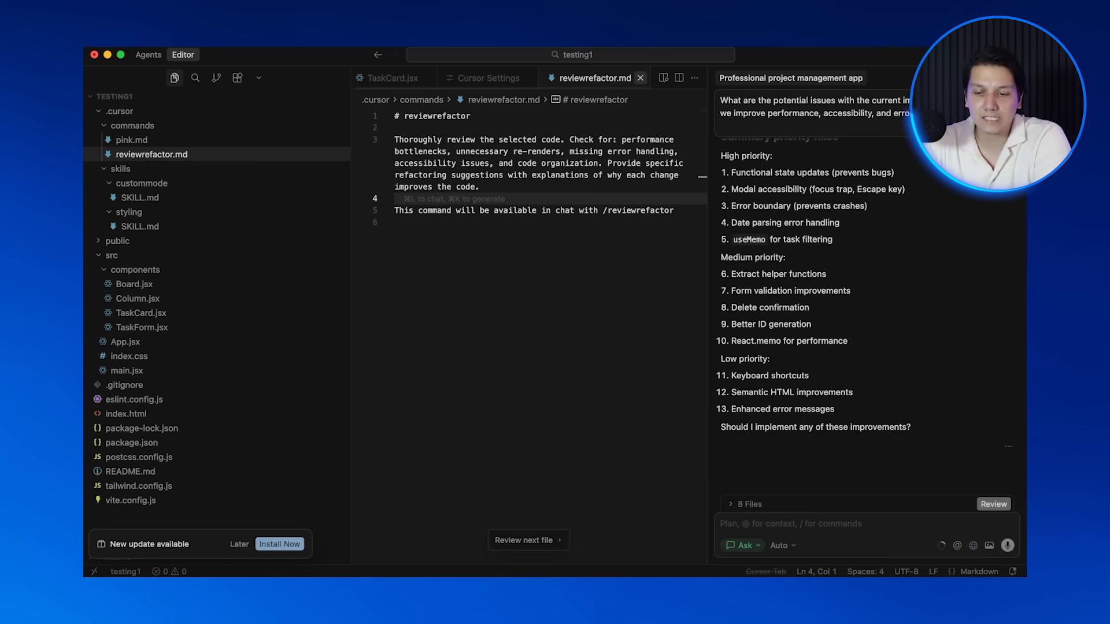
click(484, 77)
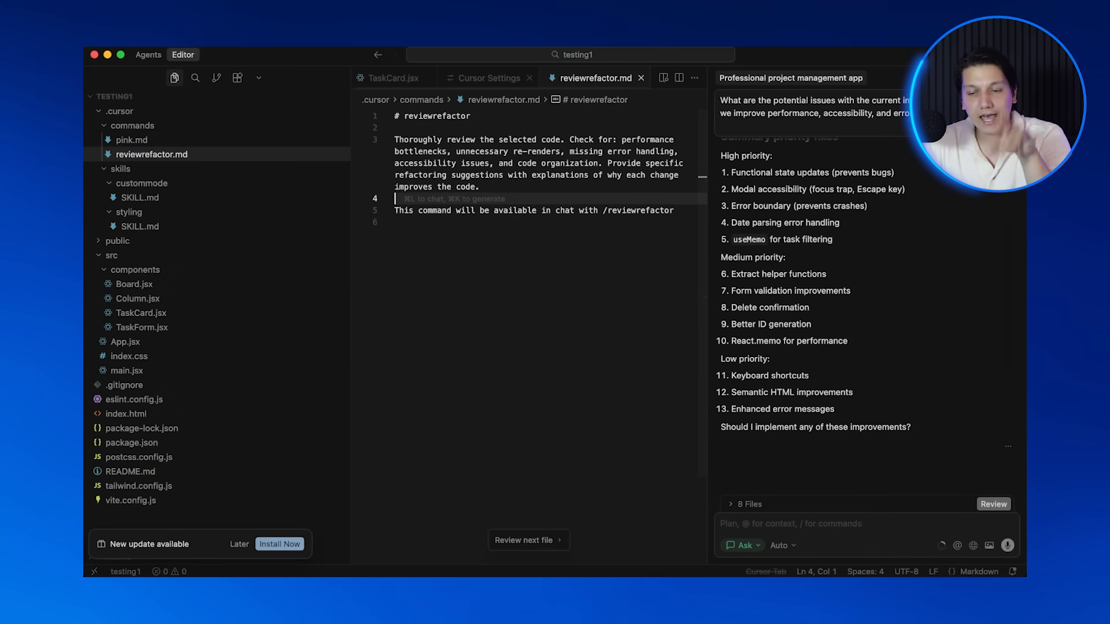
click(488, 77)
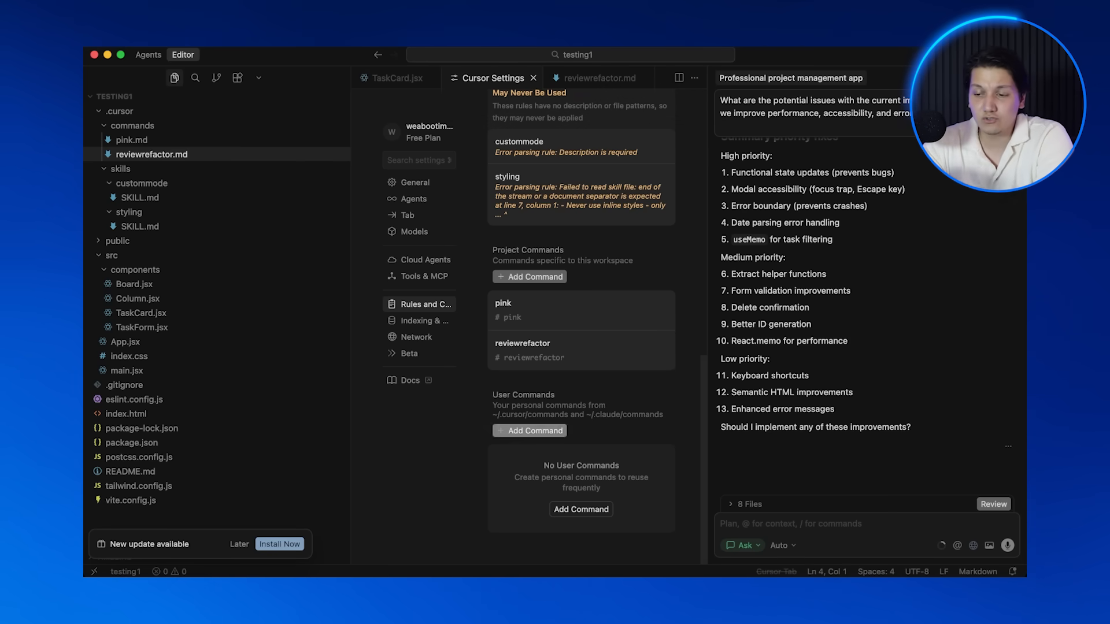
Step: Write the error-handling command prompt, then bring up Board.jsx in the editor
text(error=)
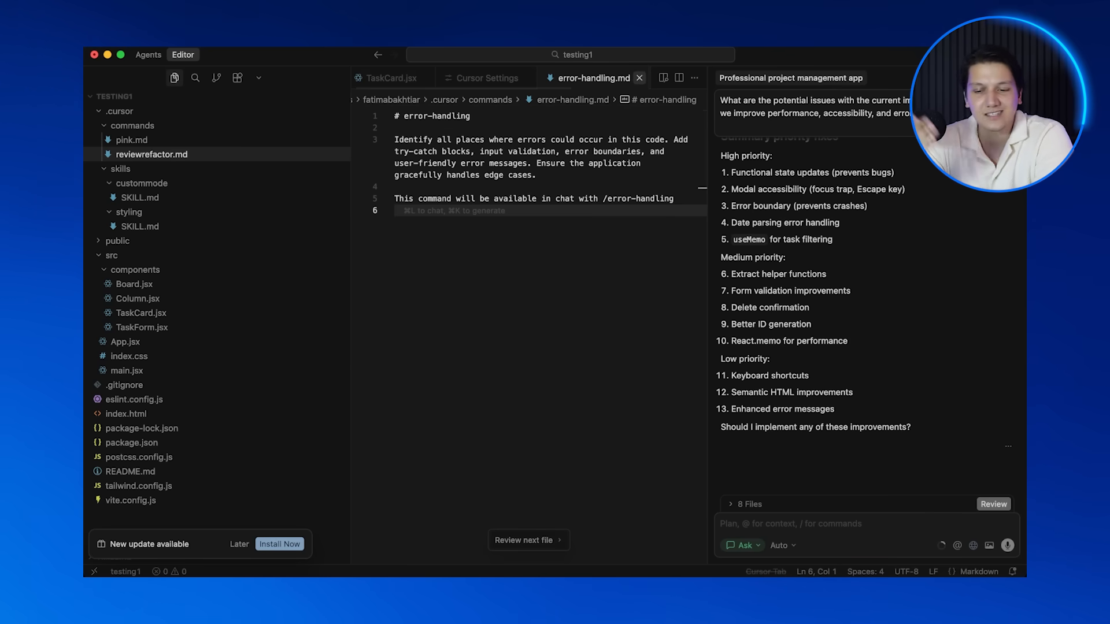
click(487, 77)
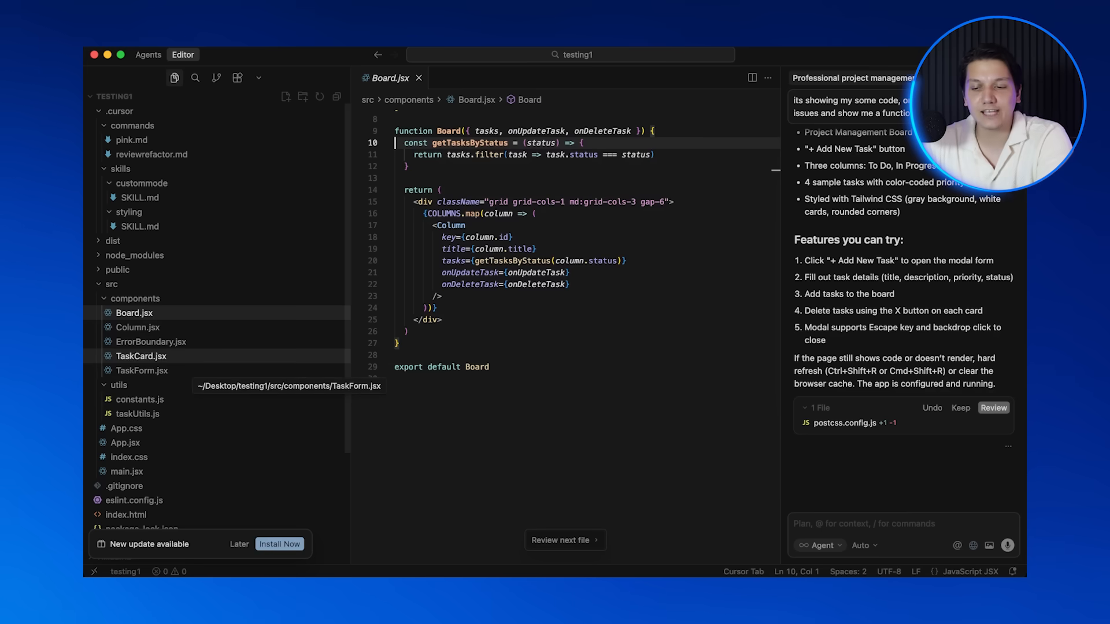
Step: In TaskCard.jsx, submit an inline AI request for hover shadows, rounder corners and priority-coloured left border
click(140, 356)
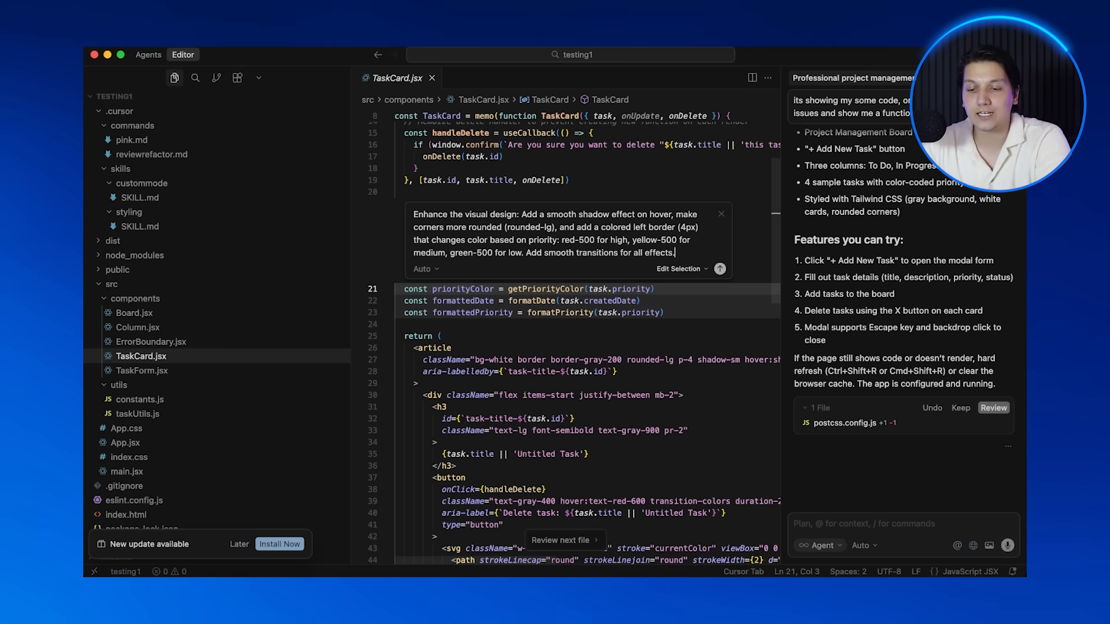
click(718, 268)
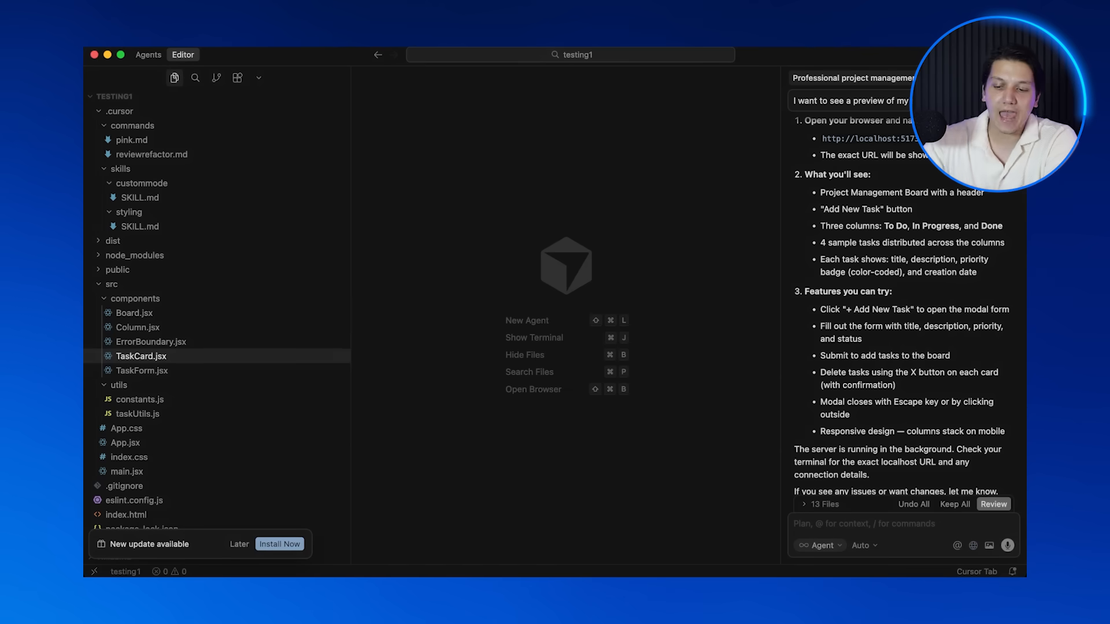
Step: Review App.jsx and Board.jsx, adding a memoizedGetTasksByStatus useMemo wrapper in Board
click(135, 314)
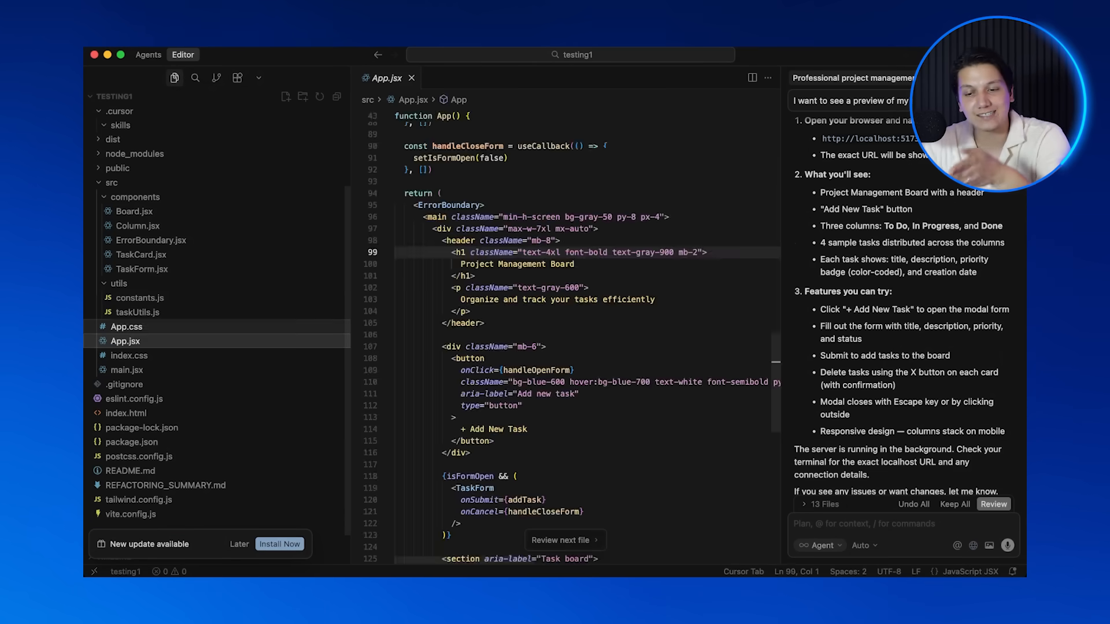
click(126, 326)
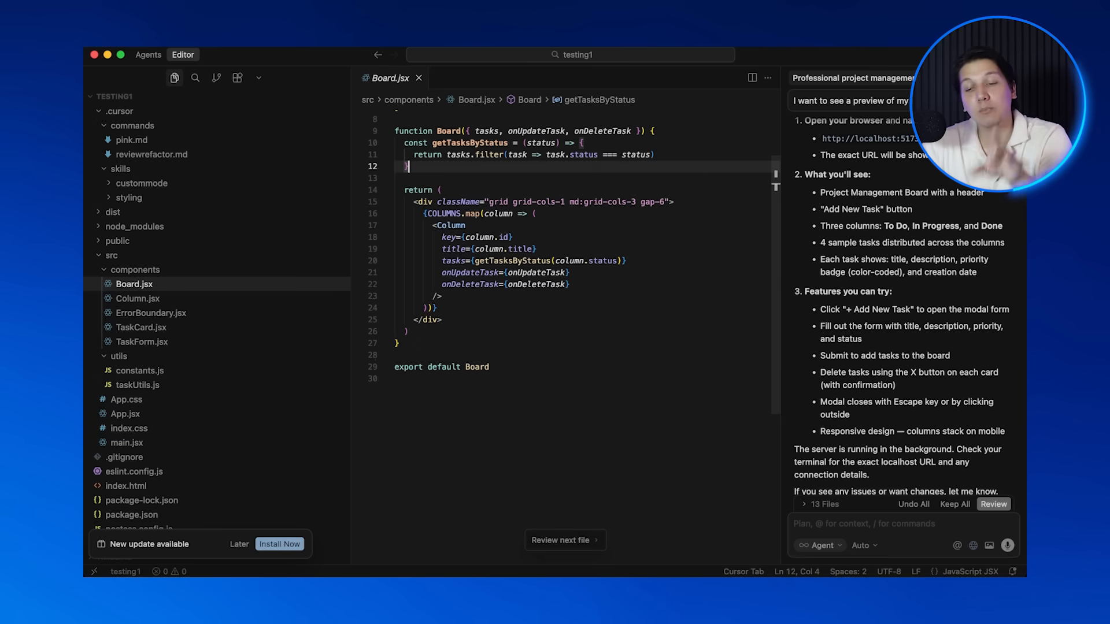
text(const memoizedGetTasksByStatus = useMemo(() => {)
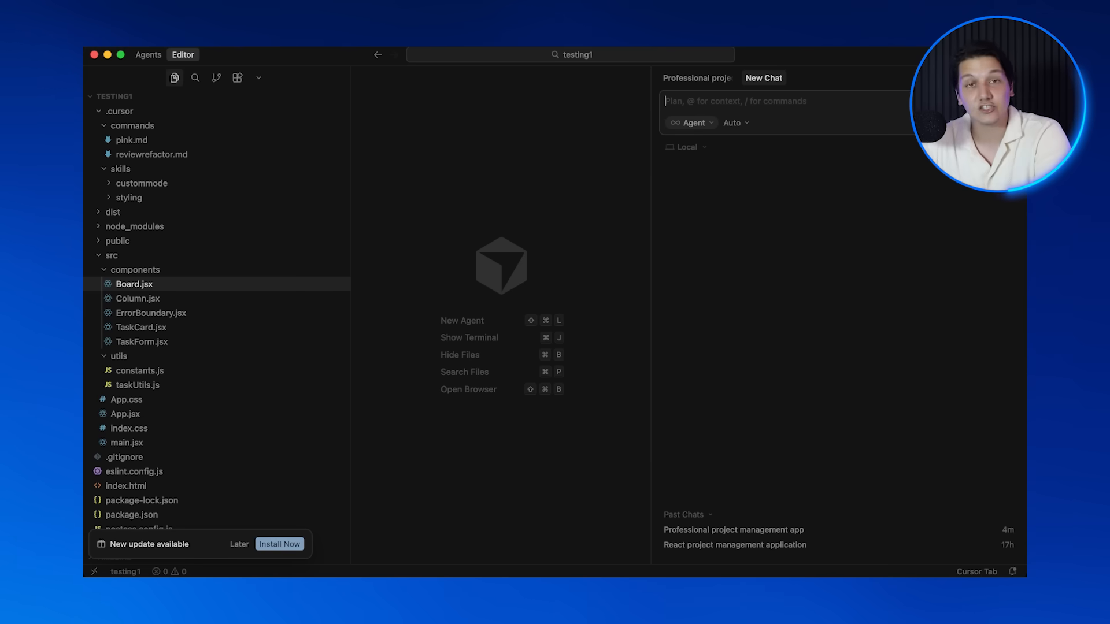
Step: Bring up the running kanban app at localhost:5173 in the built-in browser preview
text(@)
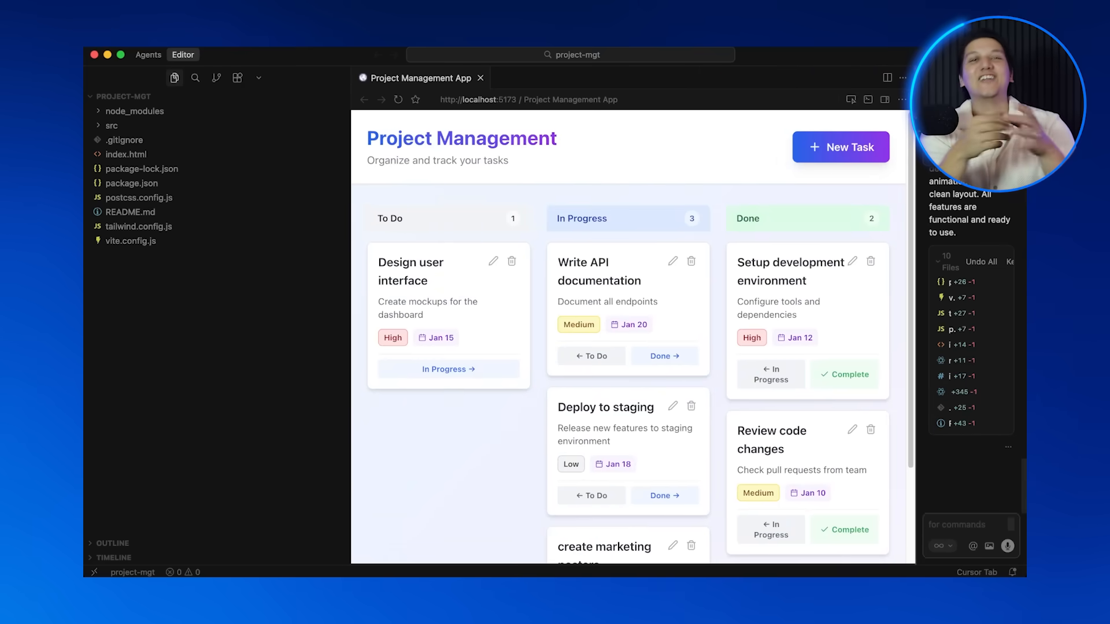
Step: Create a High-priority To Do task 'review marketing materials' due 22/01/2026
scroll(down, 3)
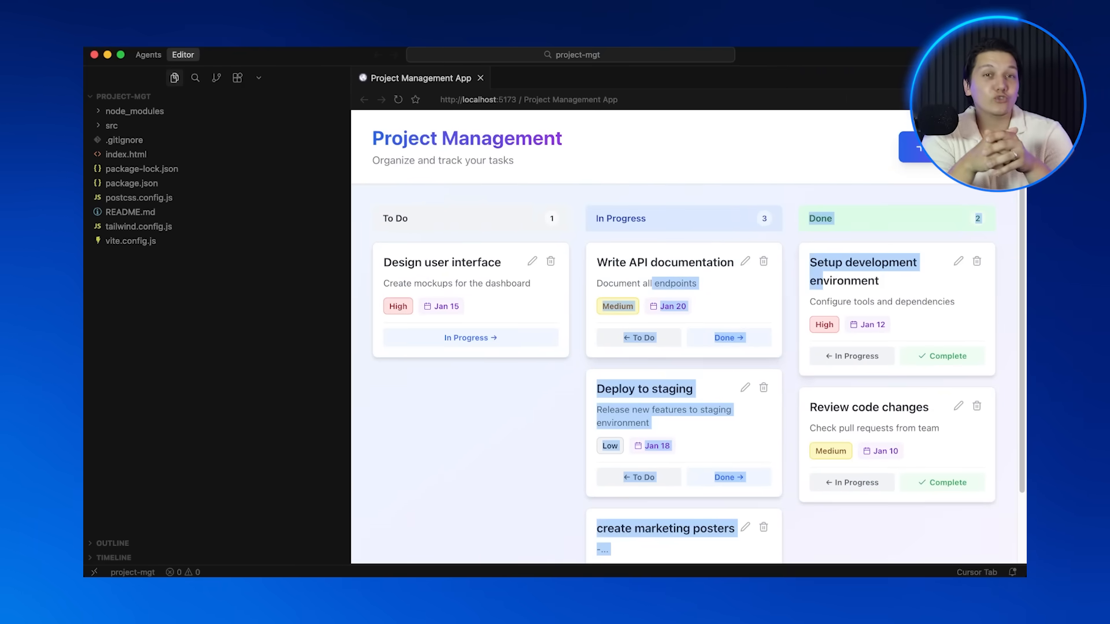
click(920, 147)
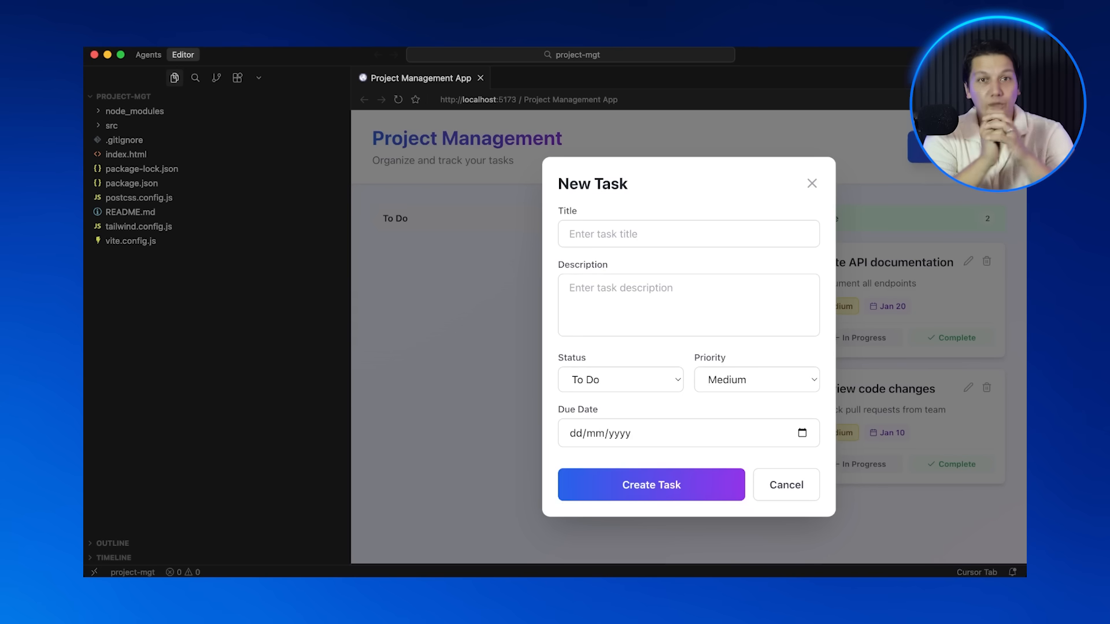
text(review marketing materials)
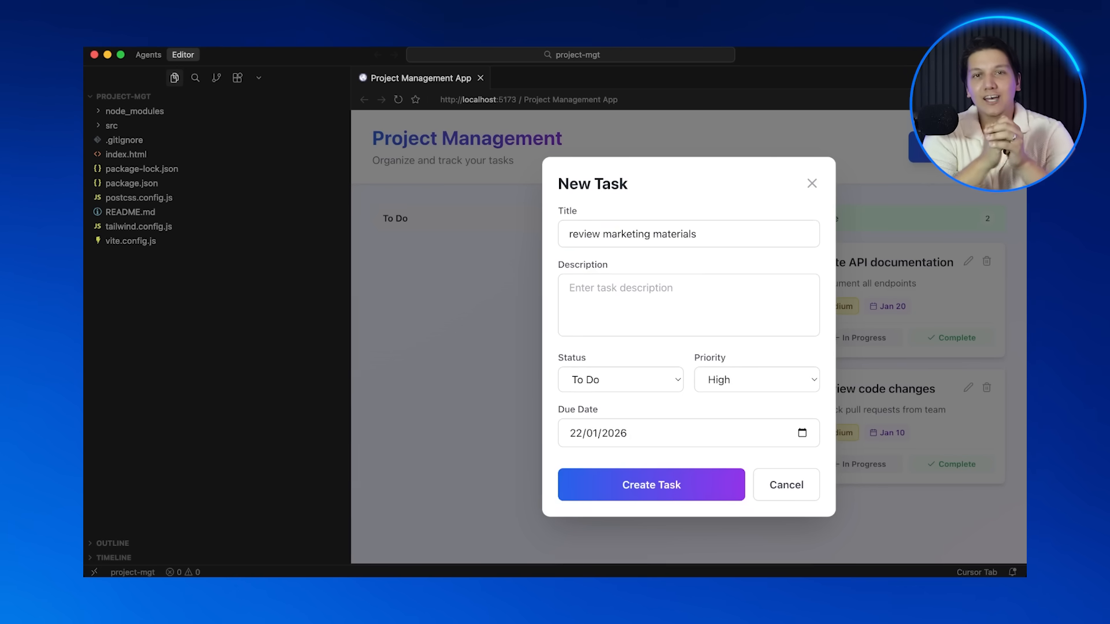
click(650, 484)
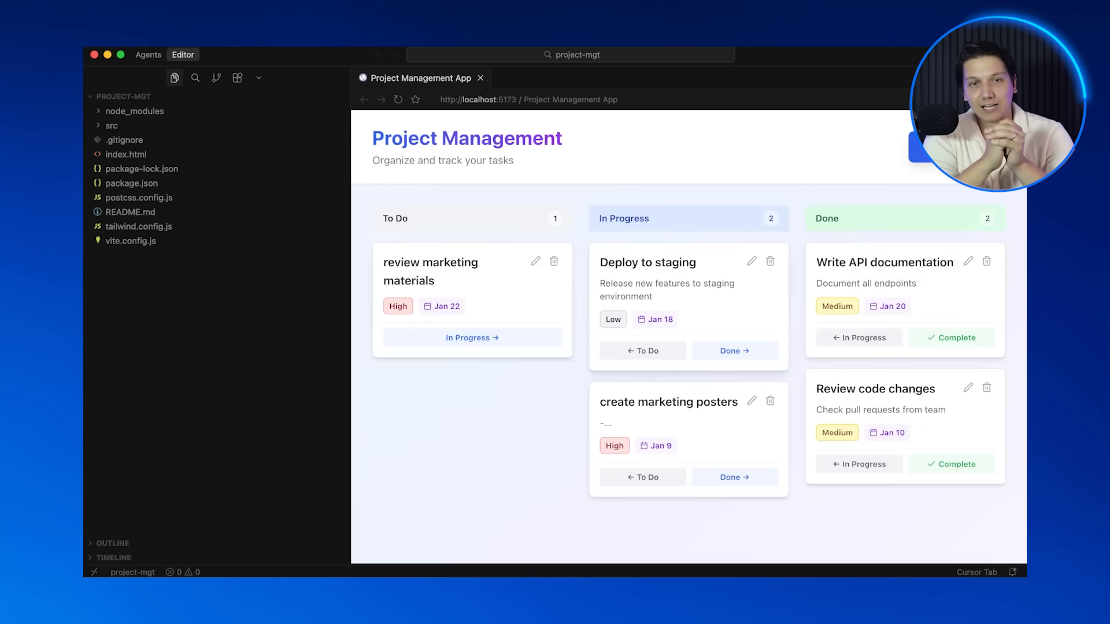